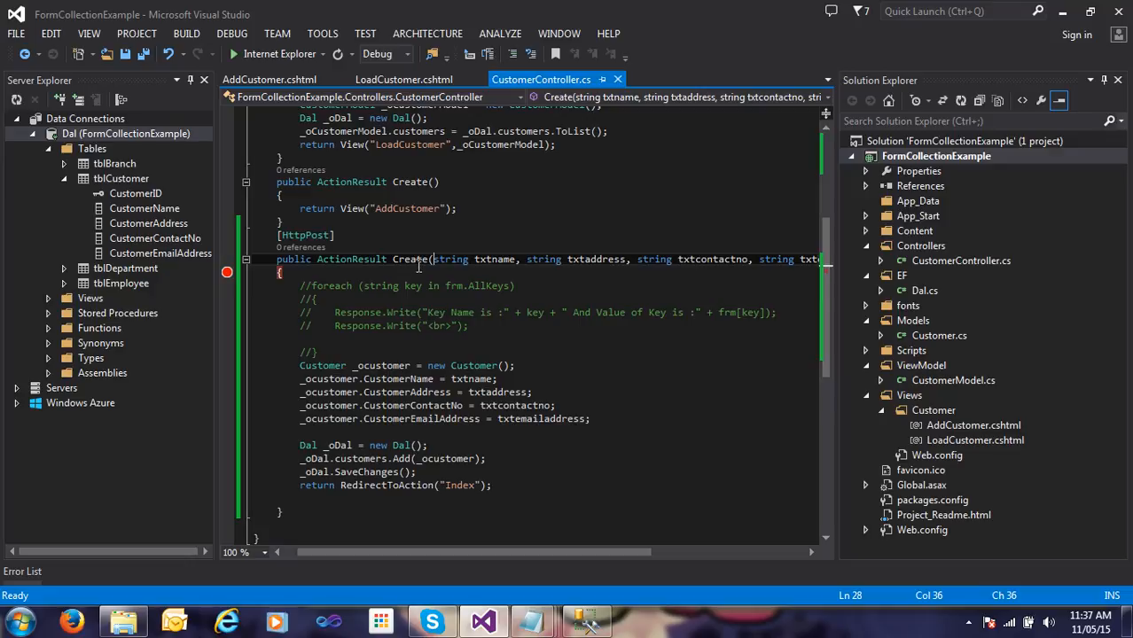
pyautogui.moveTo(410, 316)
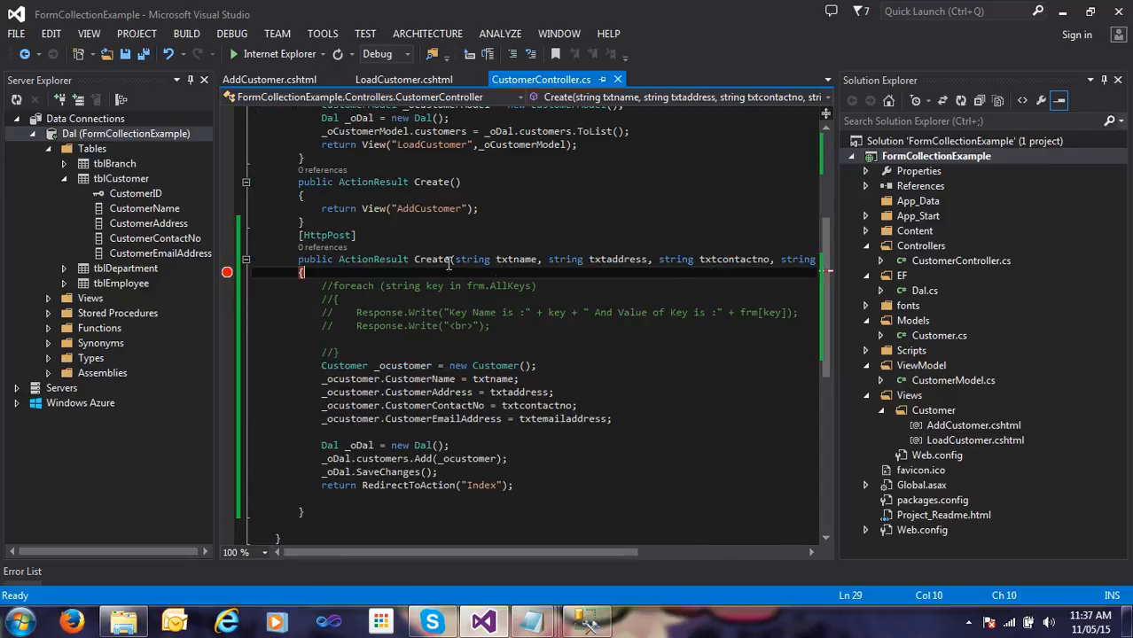
pyautogui.moveTo(473, 259)
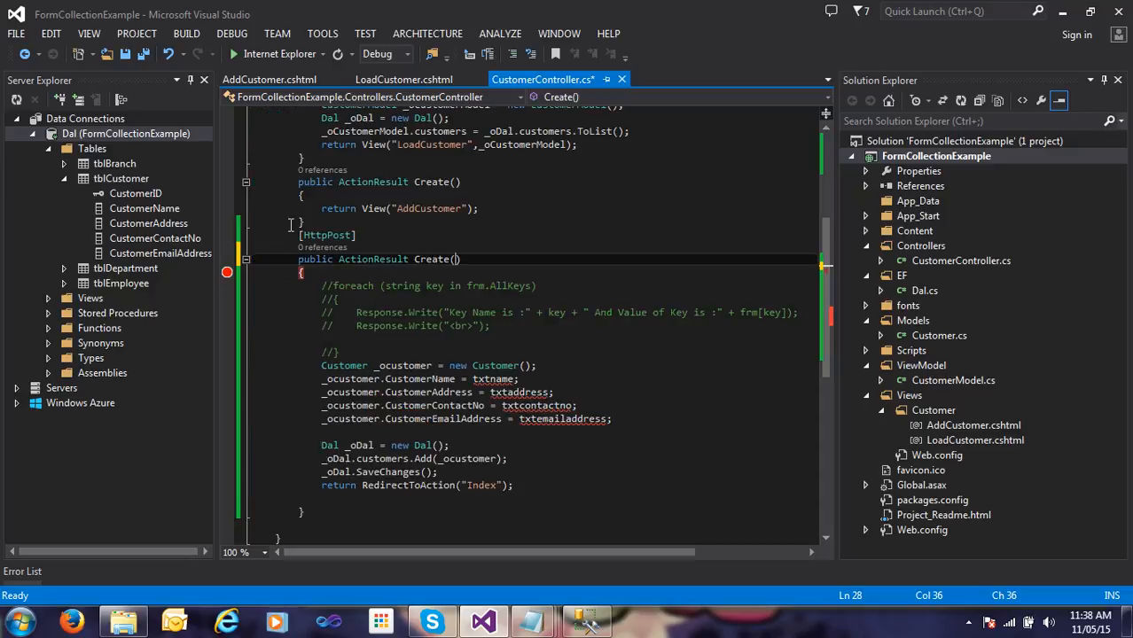
# Step: Open AddCustomer.cshtml and Customer.cs, and rename the txtname input to CustomerName
pyautogui.click(269, 79)
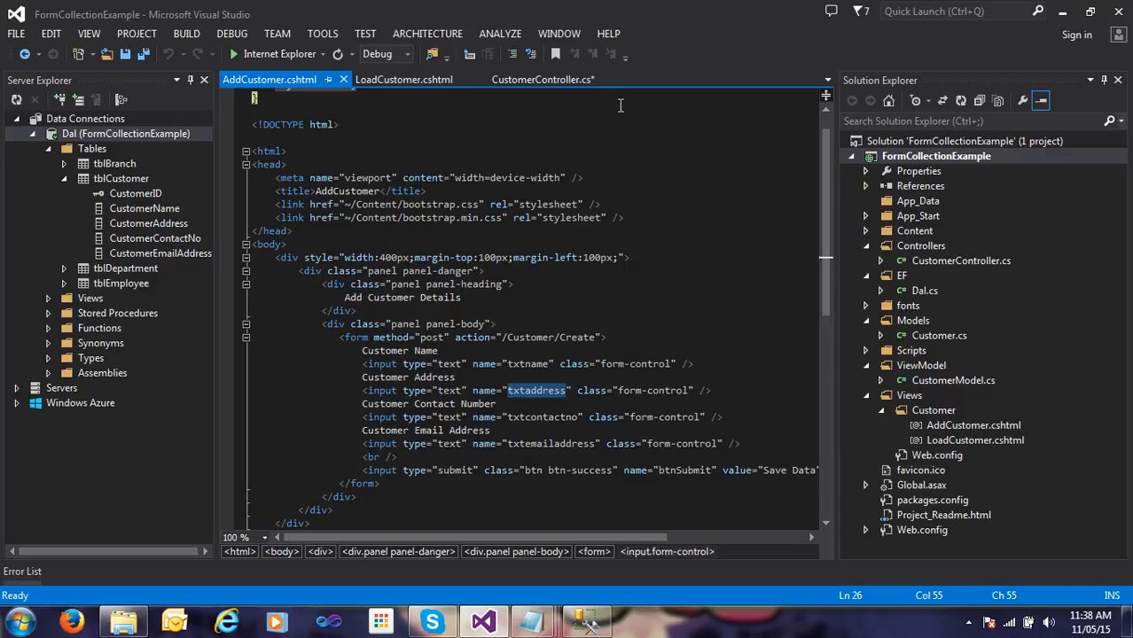
pyautogui.click(939, 335)
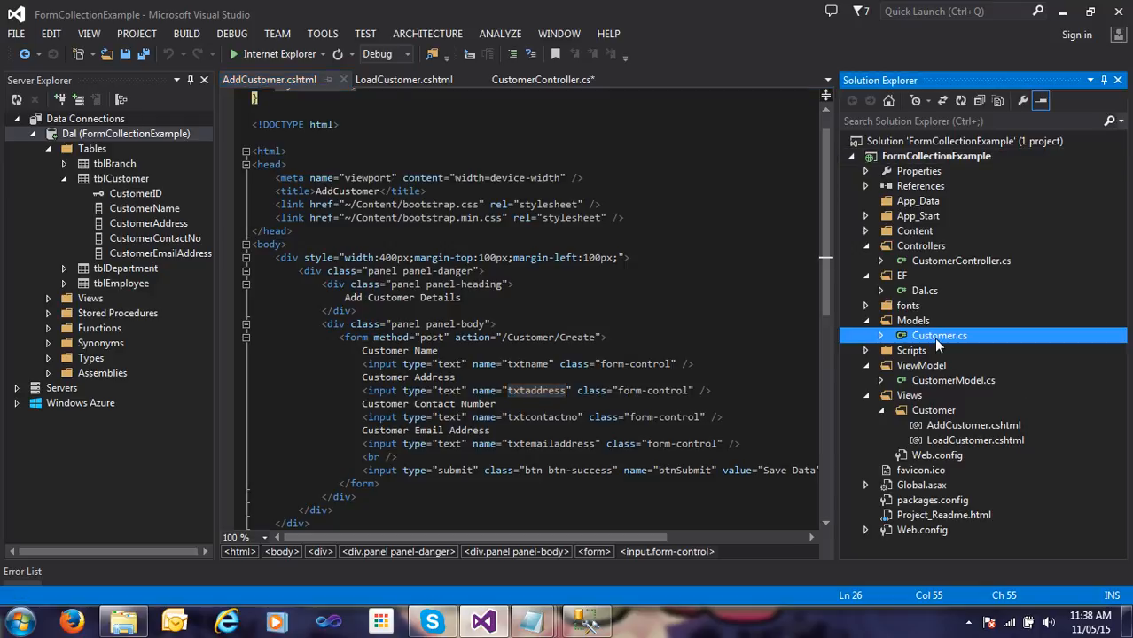
pyautogui.doubleClick(939, 335)
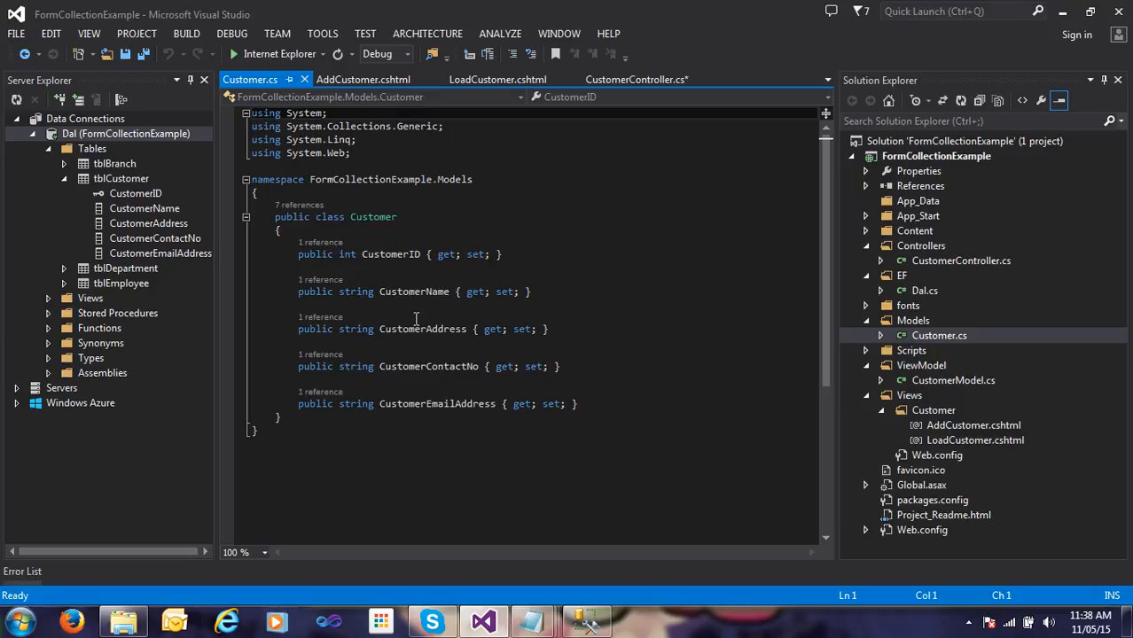
pyautogui.moveTo(423, 408)
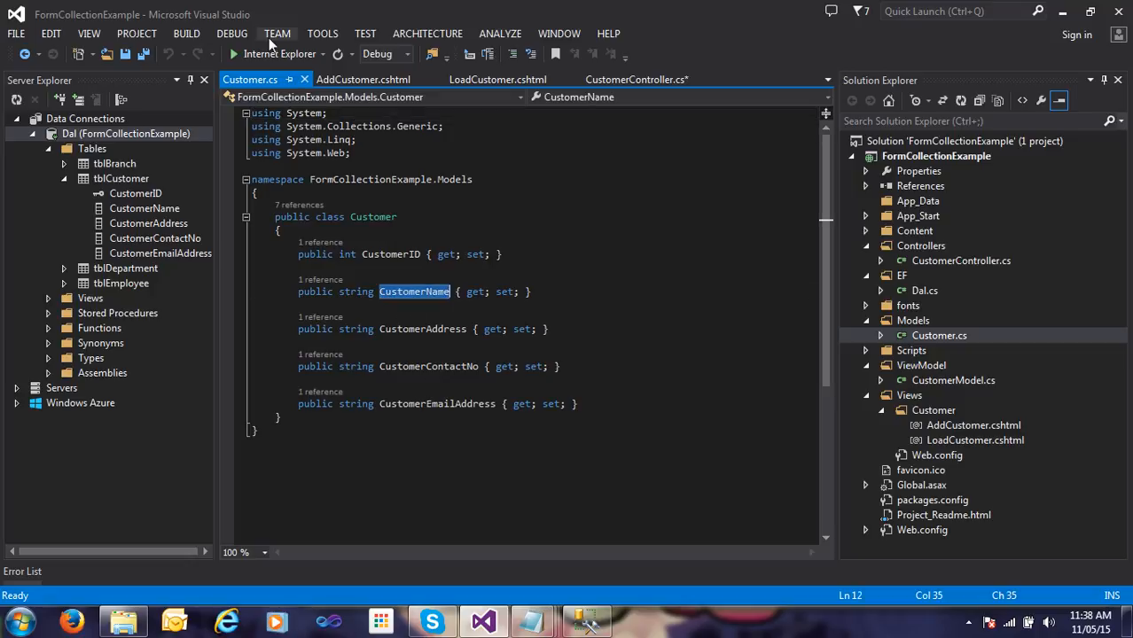
pyautogui.click(362, 79)
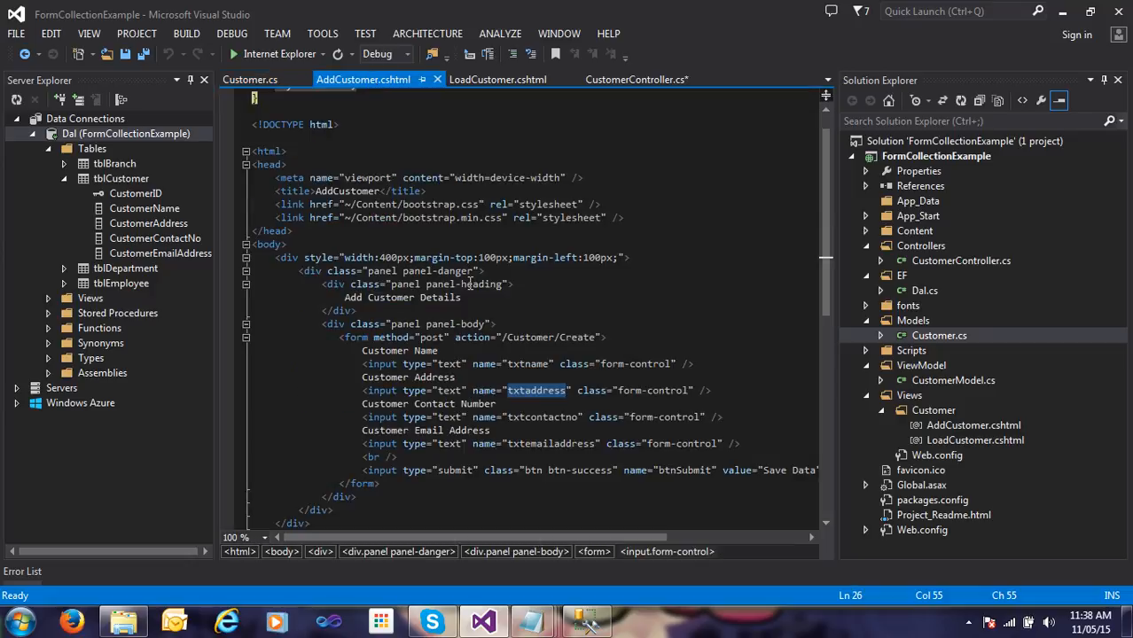
pyautogui.click(527, 364)
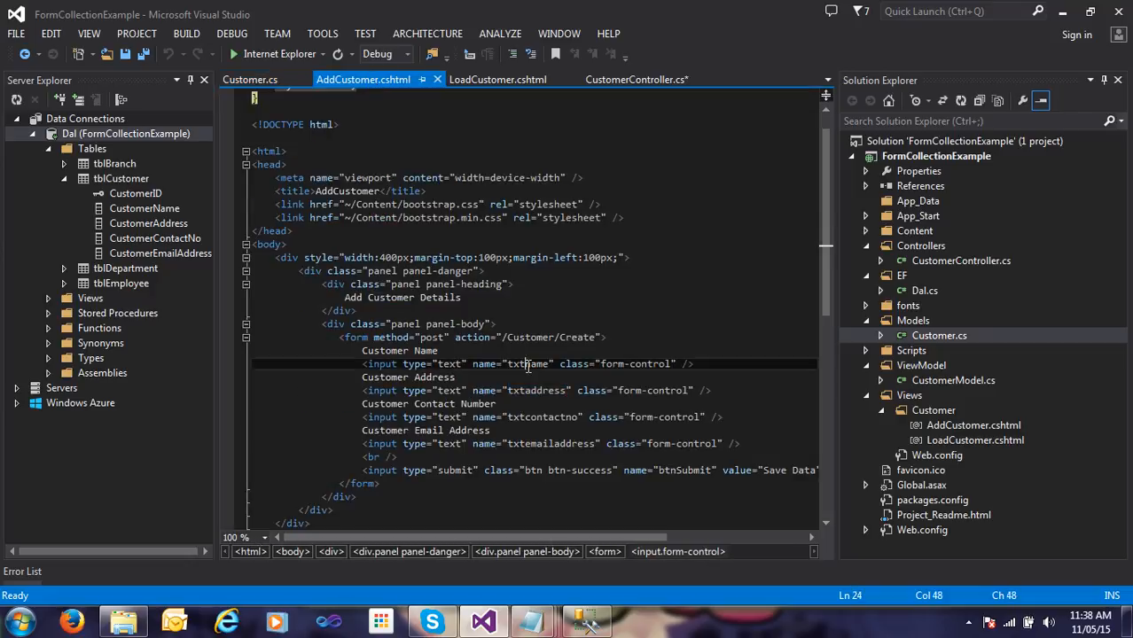
pyautogui.write('CustomerName')
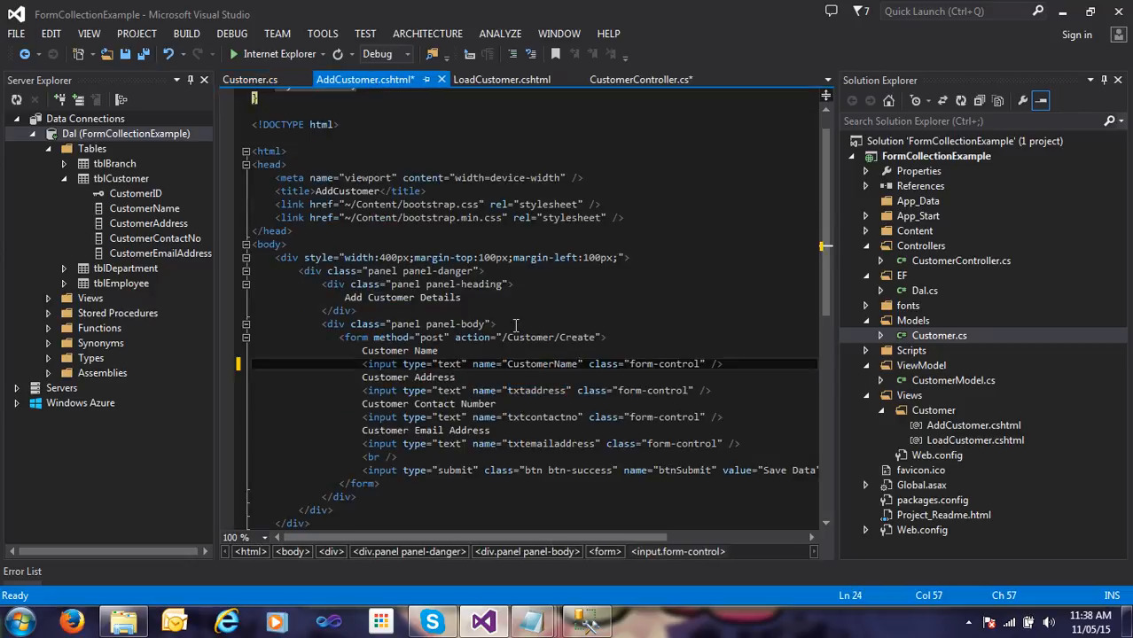
# Step: Copy the remaining Customer property names, such as CustomerContactNo, into the form inputs and save
pyautogui.click(250, 79)
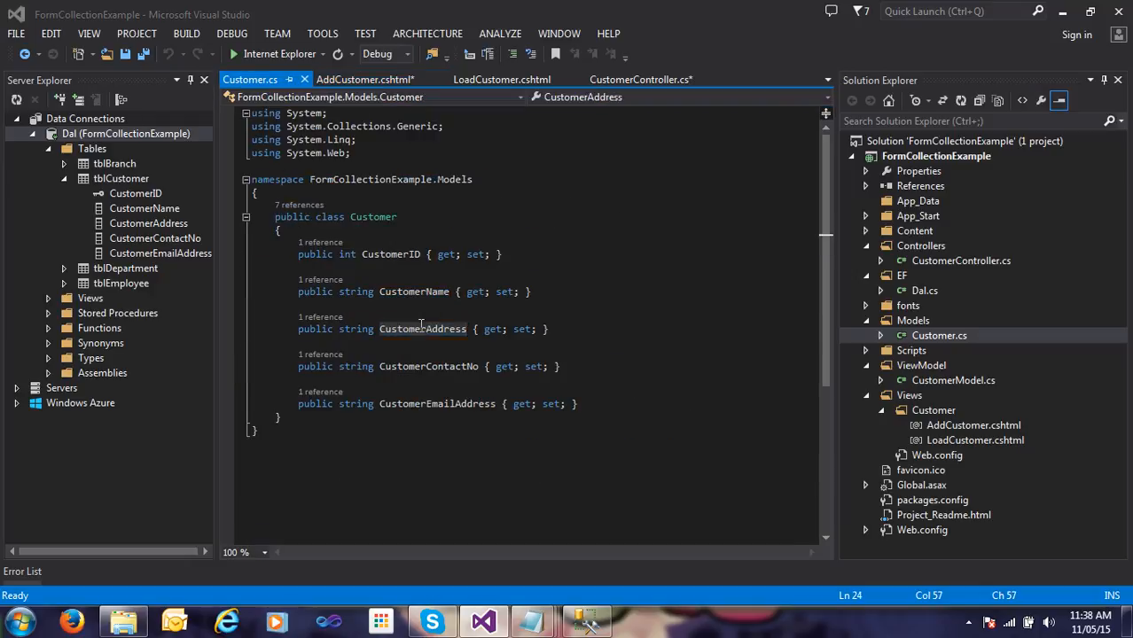
pyautogui.click(364, 79)
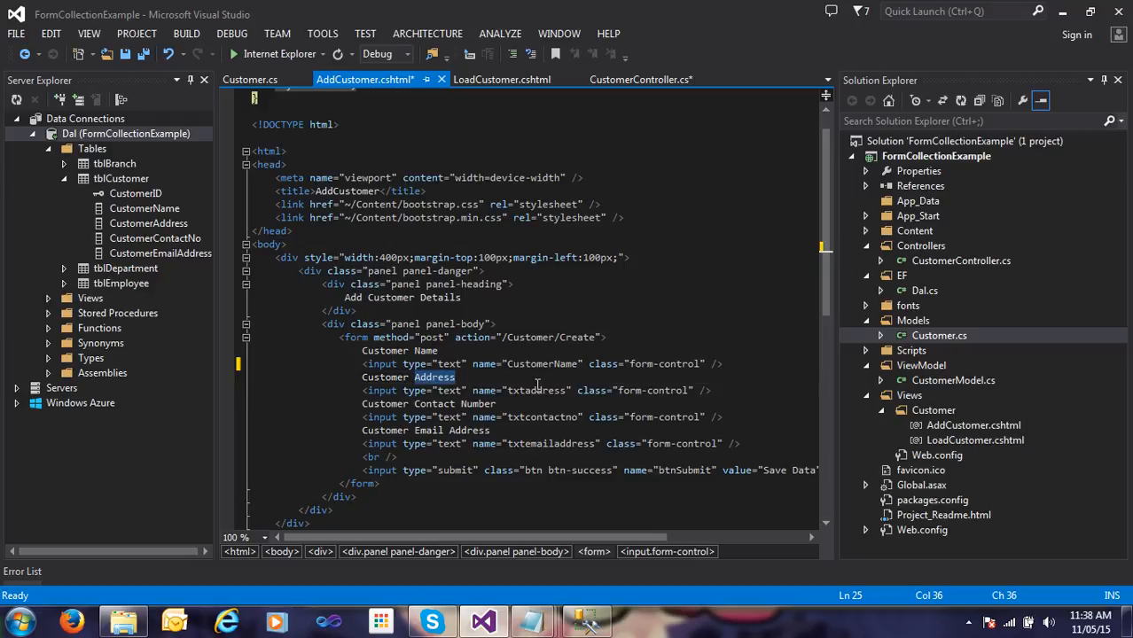
pyautogui.click(249, 78)
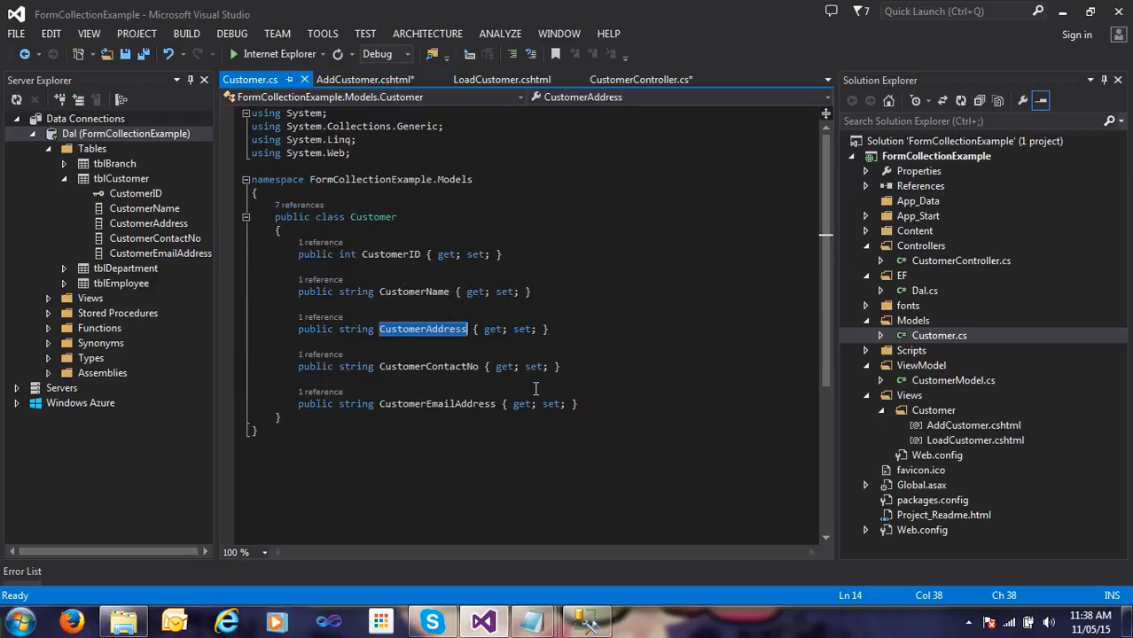
pyautogui.doubleClick(428, 366)
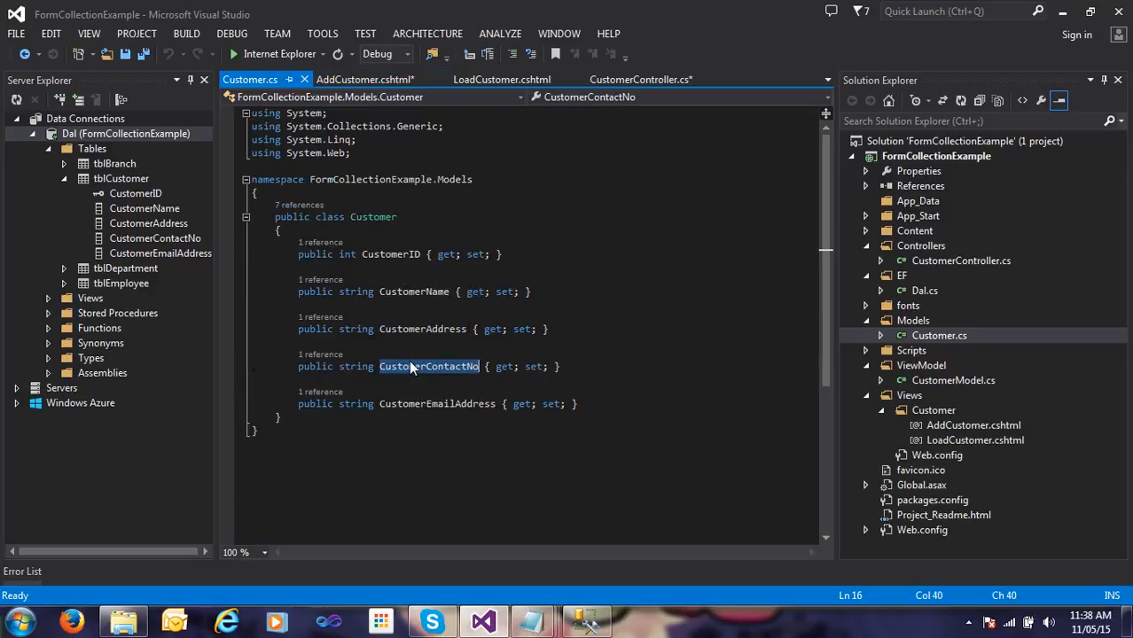
pyautogui.click(365, 79)
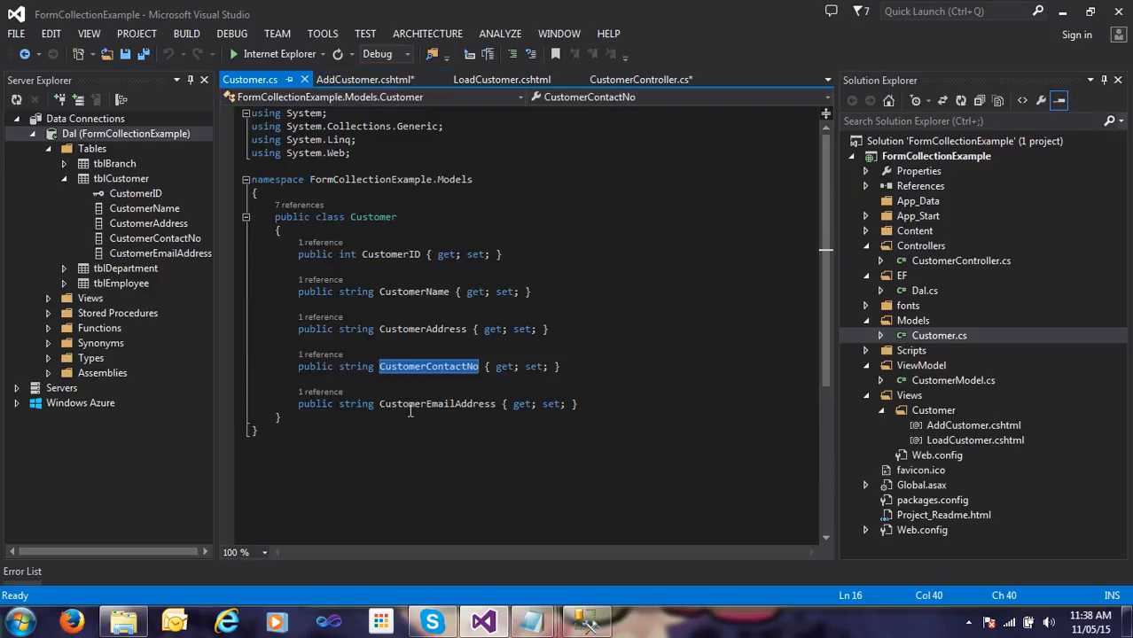
pyautogui.click(365, 79)
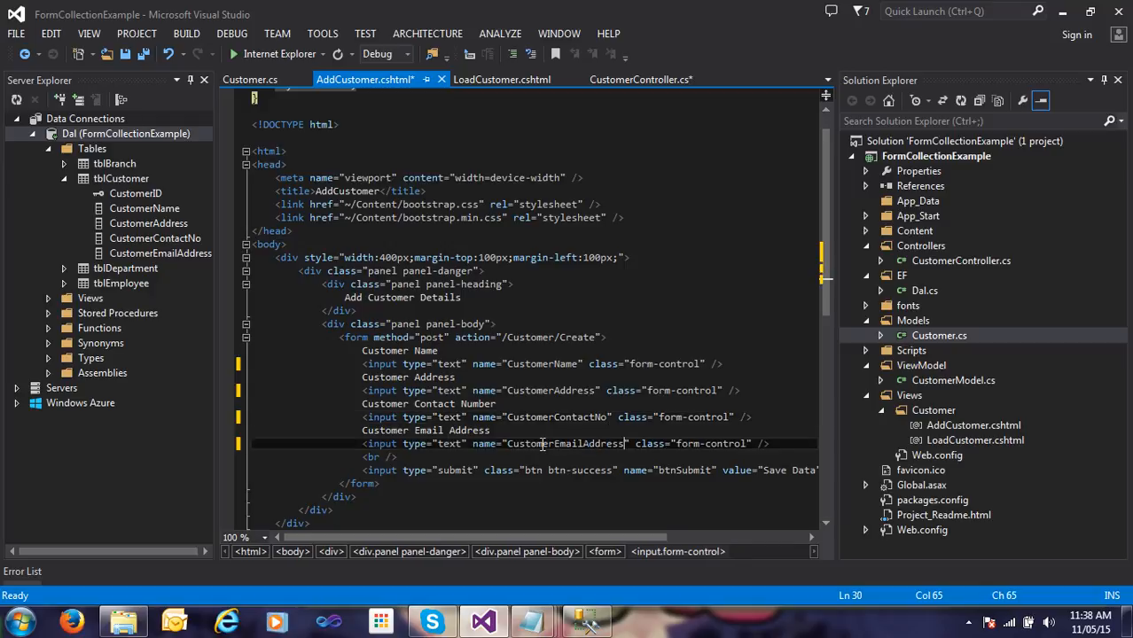
pyautogui.click(250, 78)
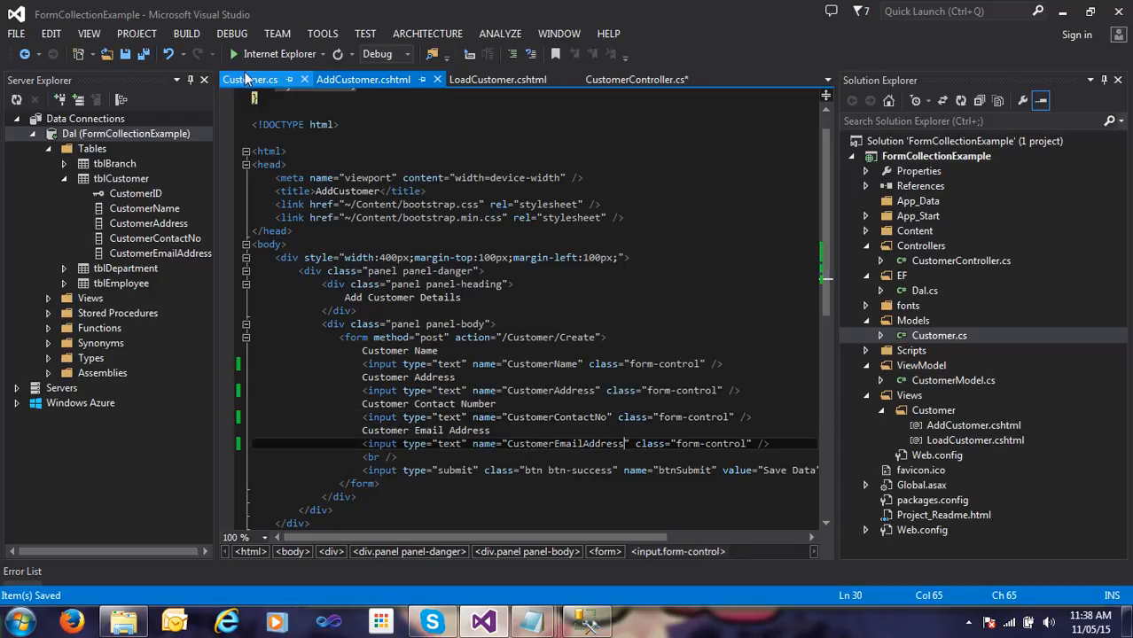
# Step: Give the CustomerController POST Create action a Customer _ocustomer parameter
pyautogui.click(637, 79)
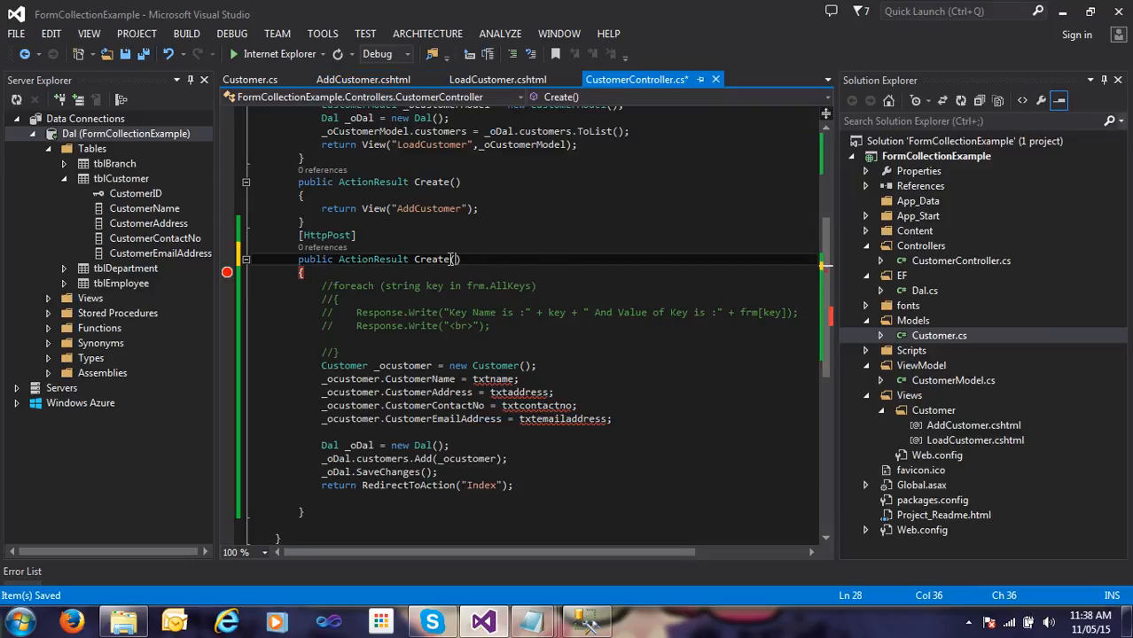
pyautogui.write('customer')
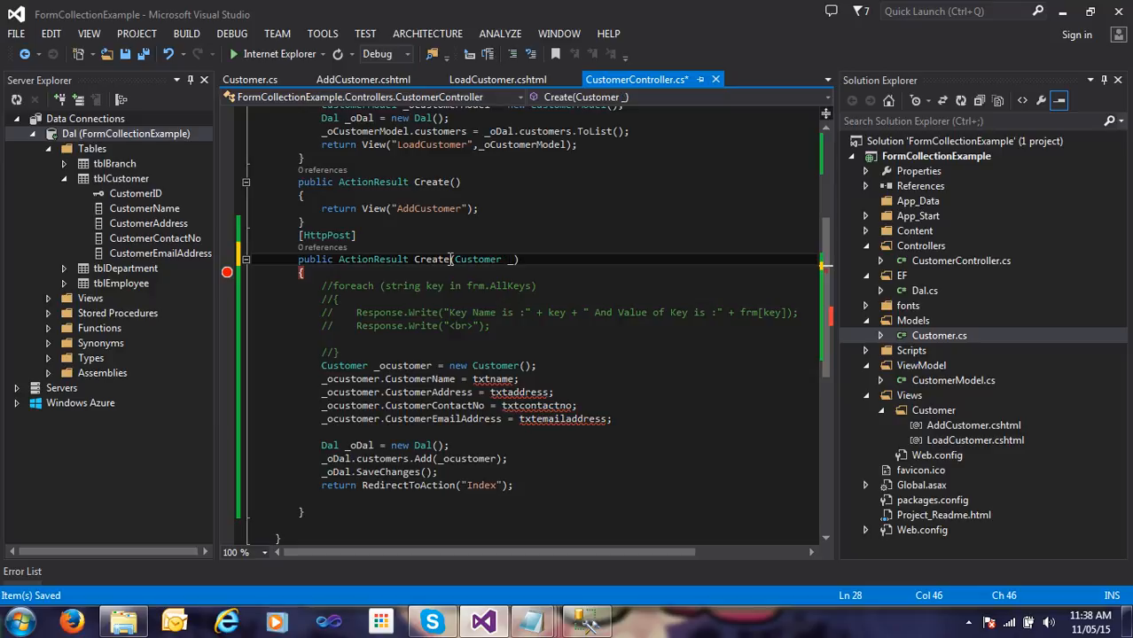
pyautogui.write('_customer')
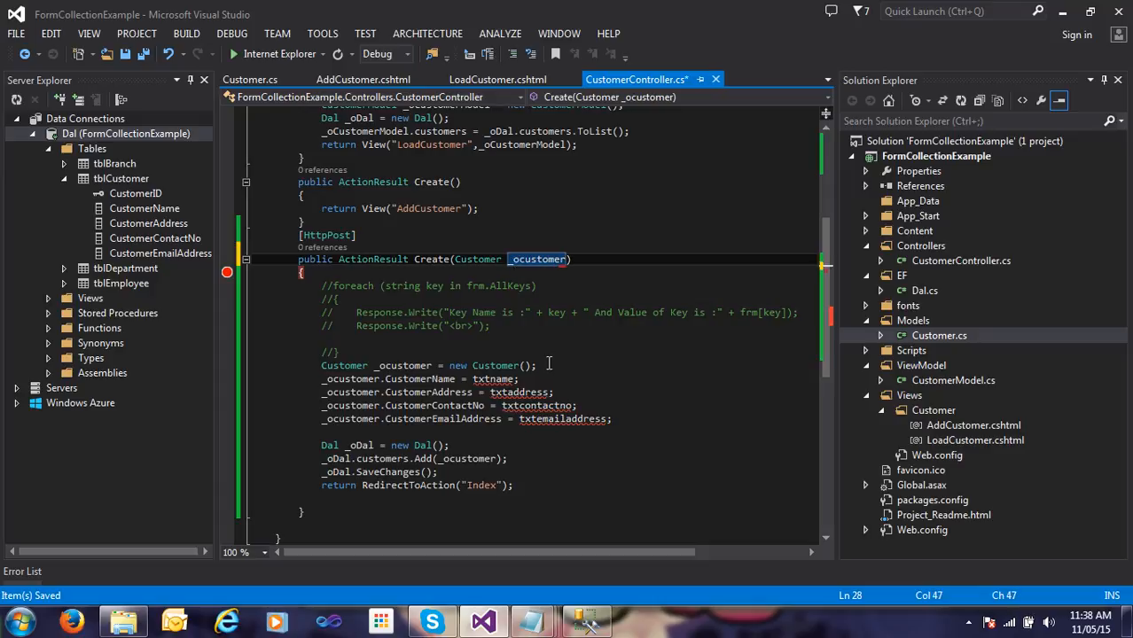
# Step: Delete the old foreach and field-by-field assignment lines from Create
pyautogui.tripleClick(428, 365)
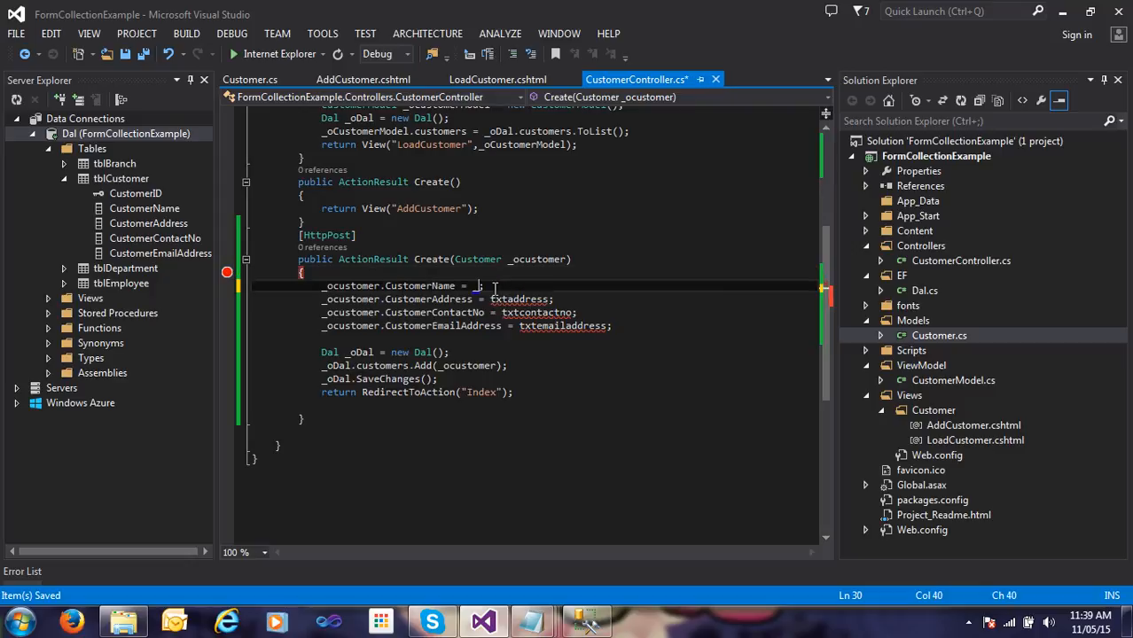
pyautogui.write('_')
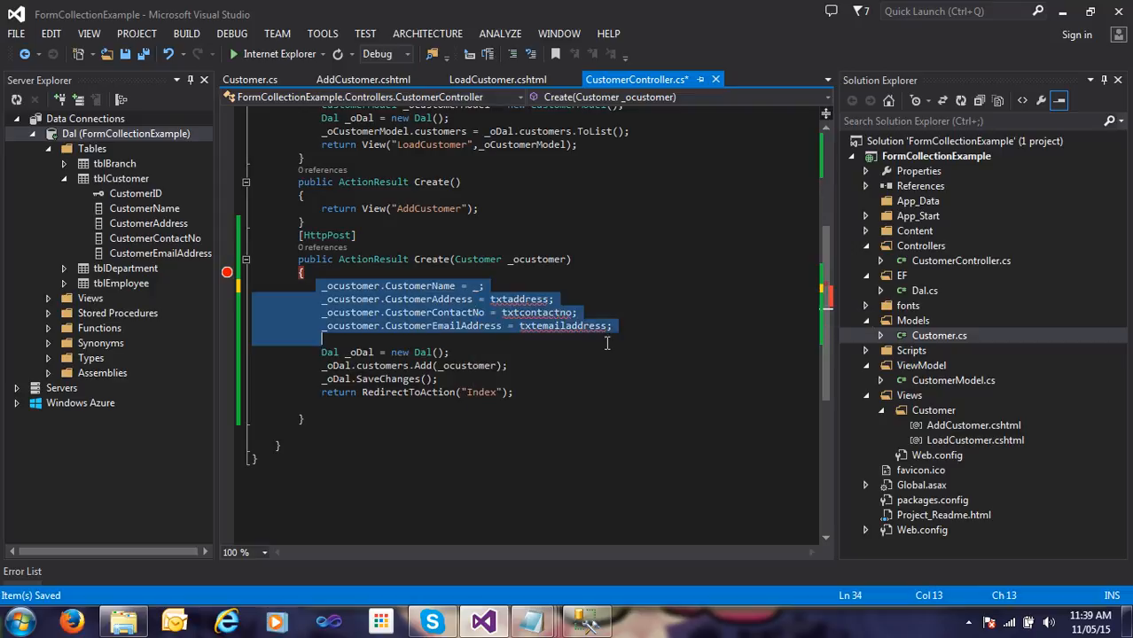
pyautogui.press('Delete')
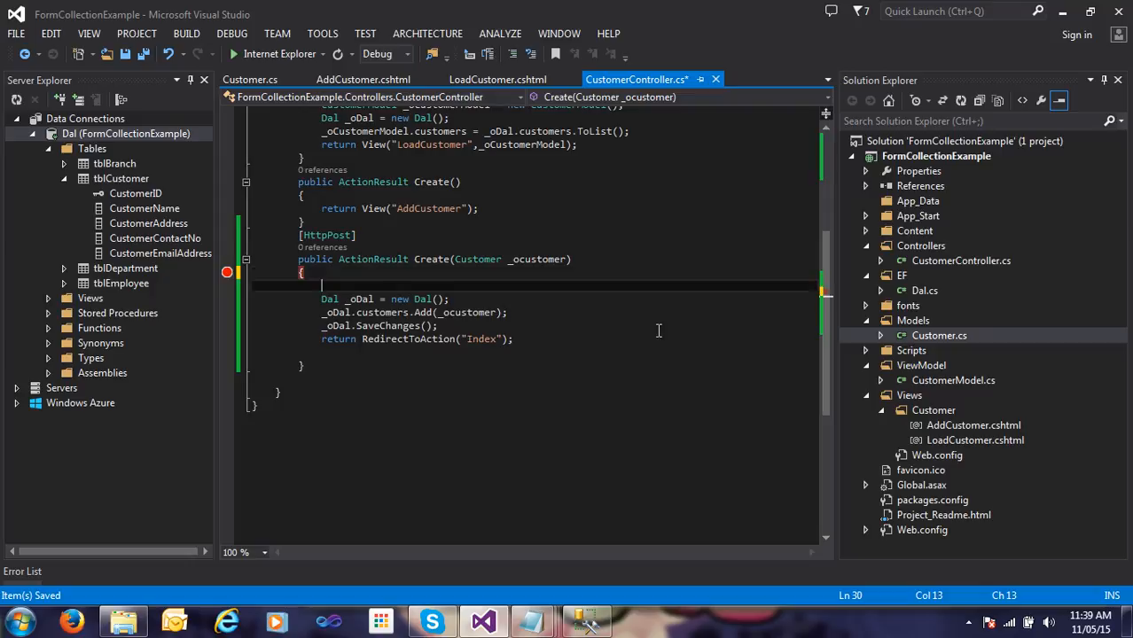
pyautogui.press('Backspace')
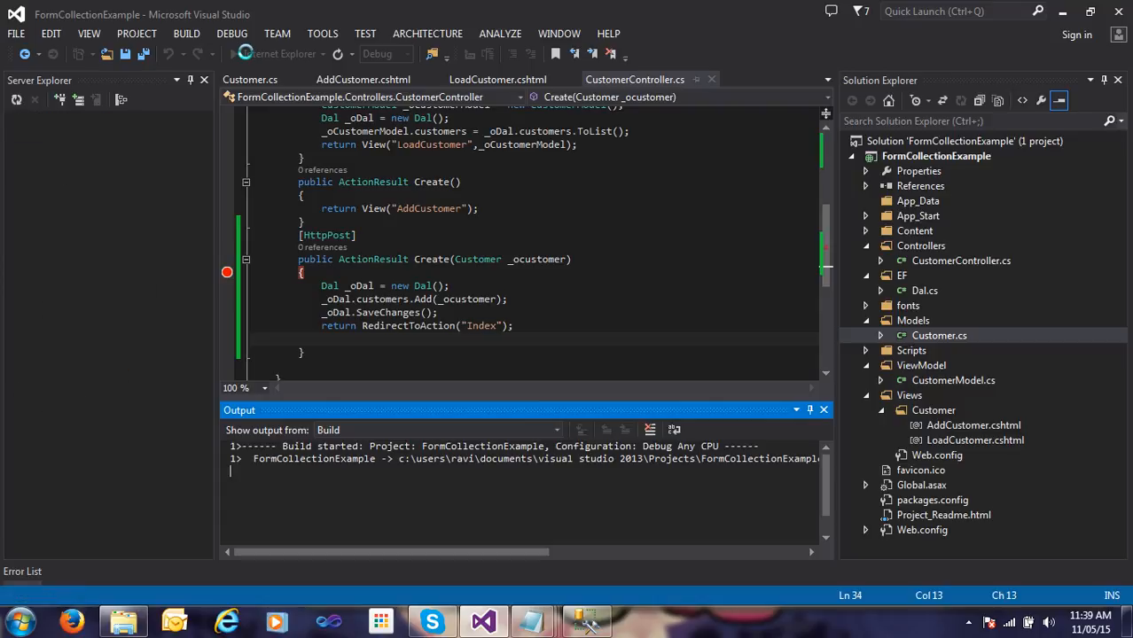
# Step: Build and run the site in Internet Explorer from the toolbar
pyautogui.click(234, 54)
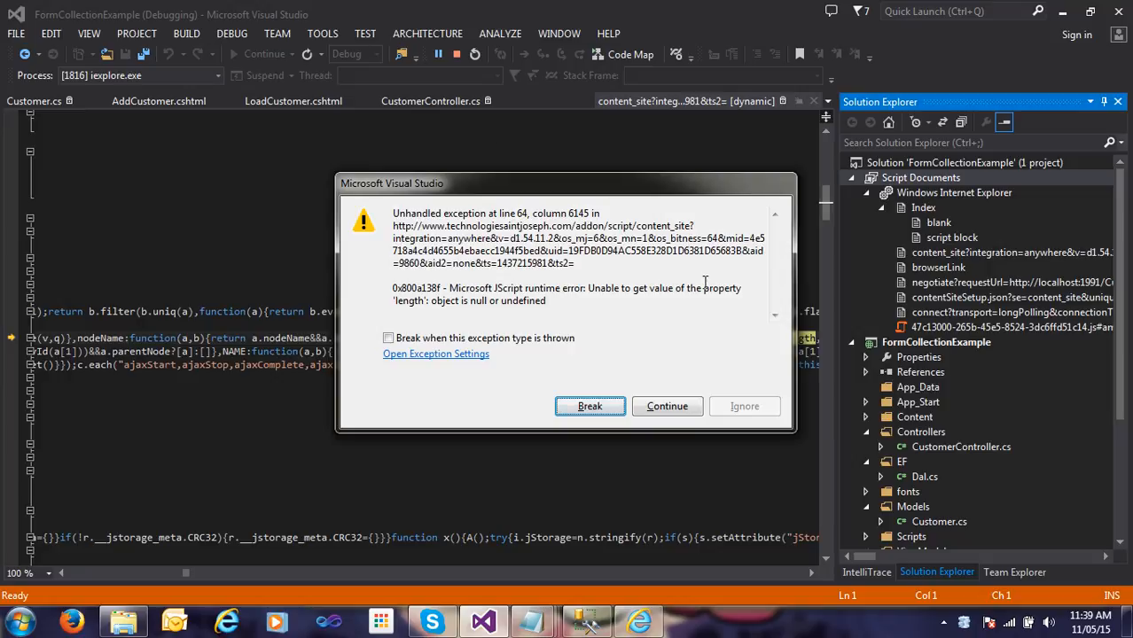
# Step: Continue past the script error and open Add Customer from the Customer Details page
pyautogui.click(666, 406)
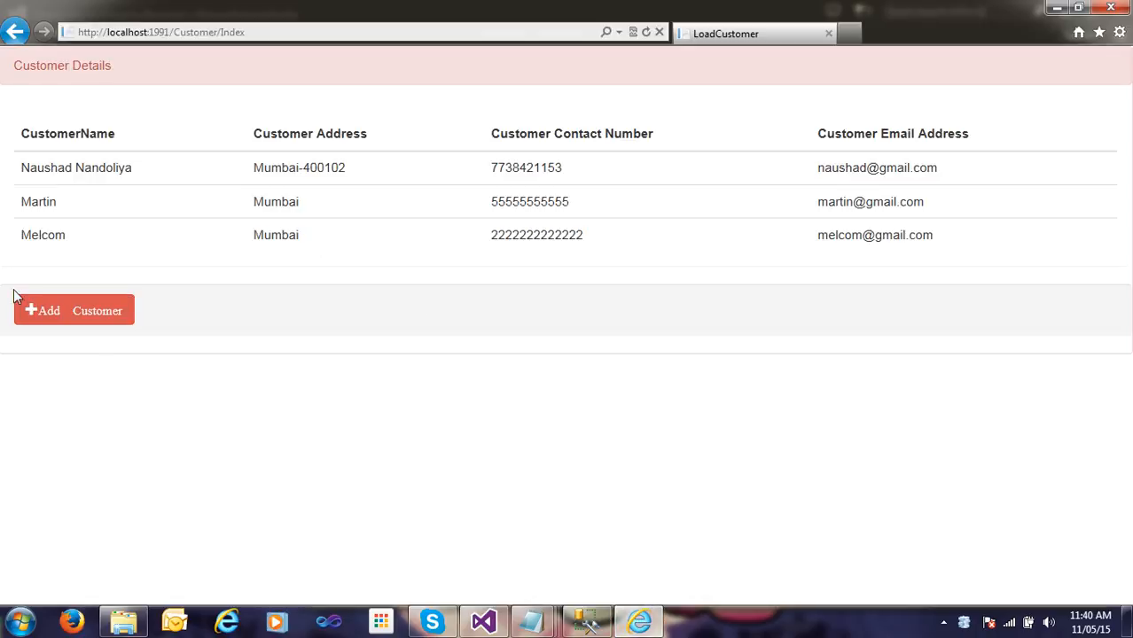
pyautogui.click(74, 310)
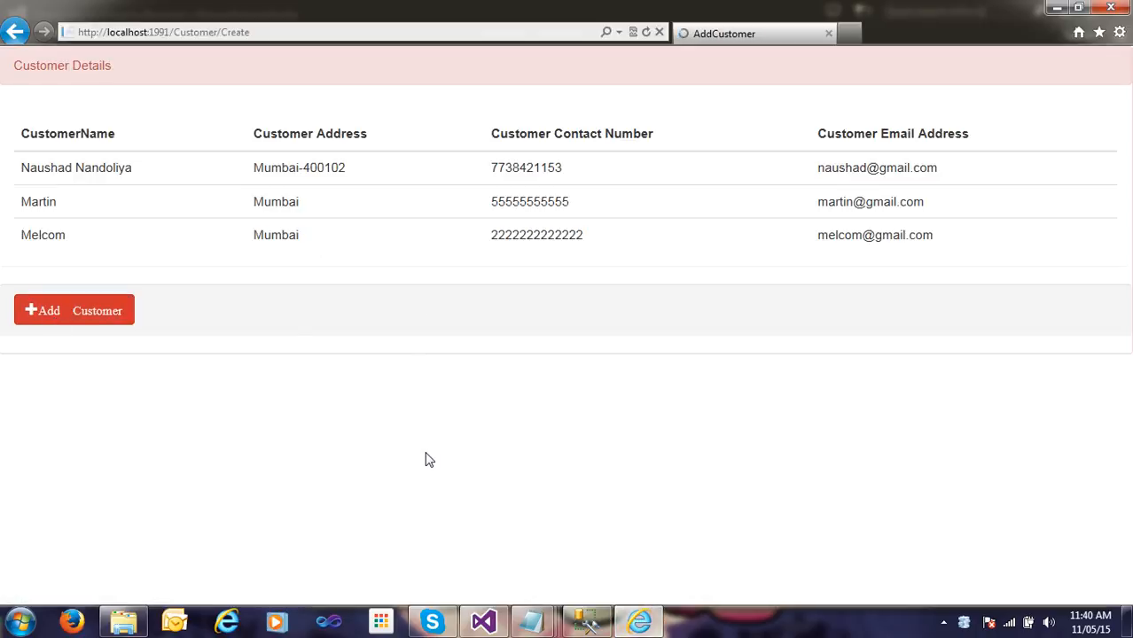
pyautogui.click(74, 310)
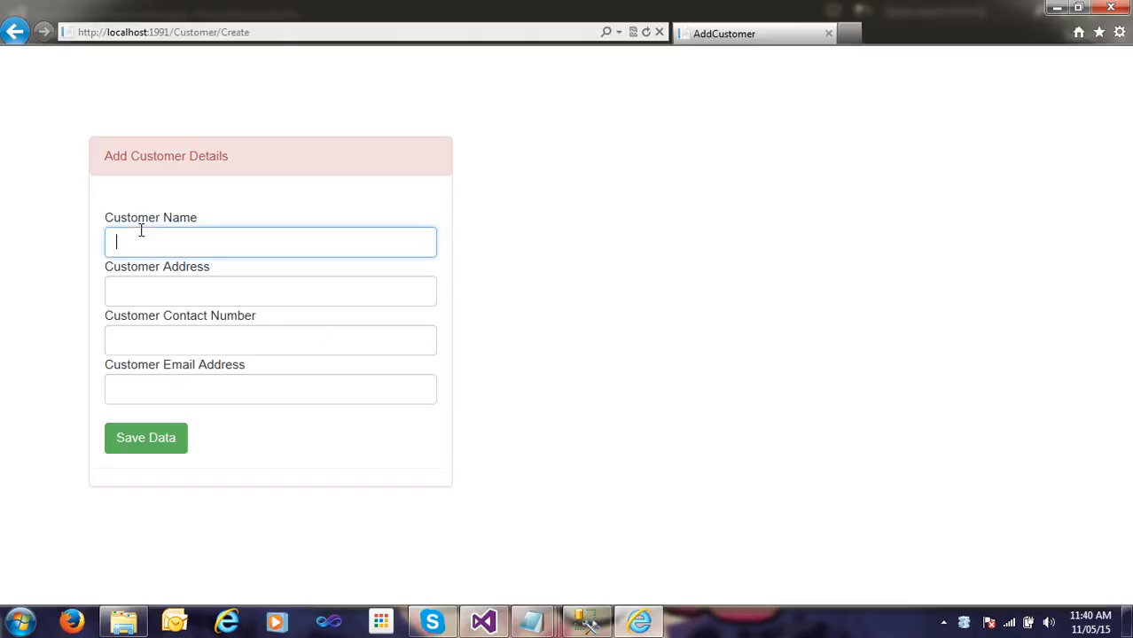
pyautogui.write('Shshae')
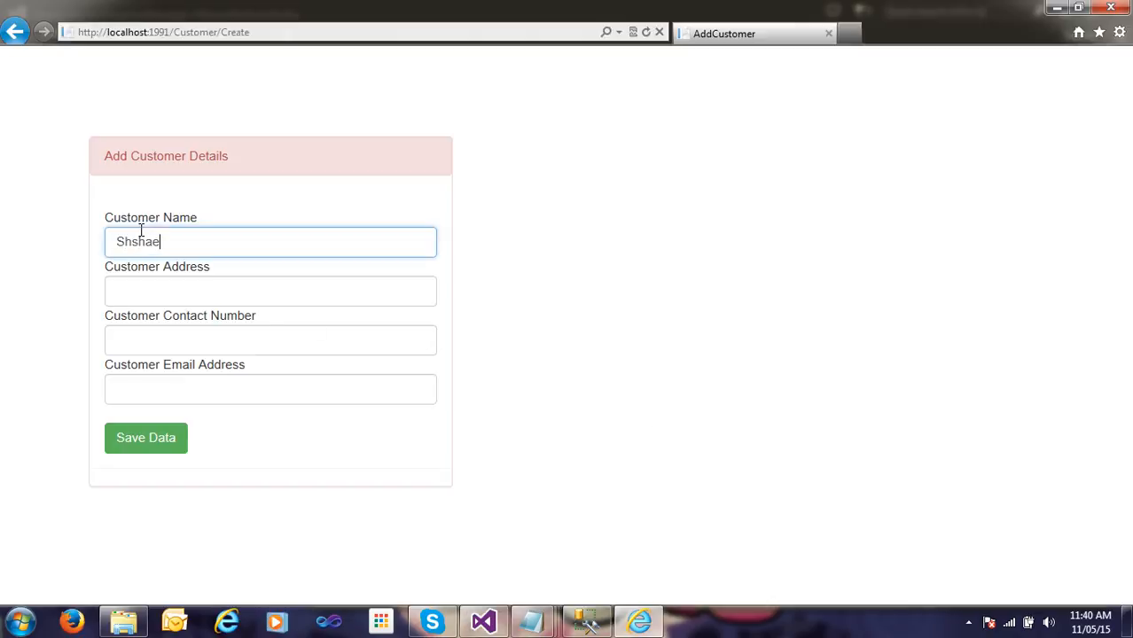
pyautogui.press('BackSpace')
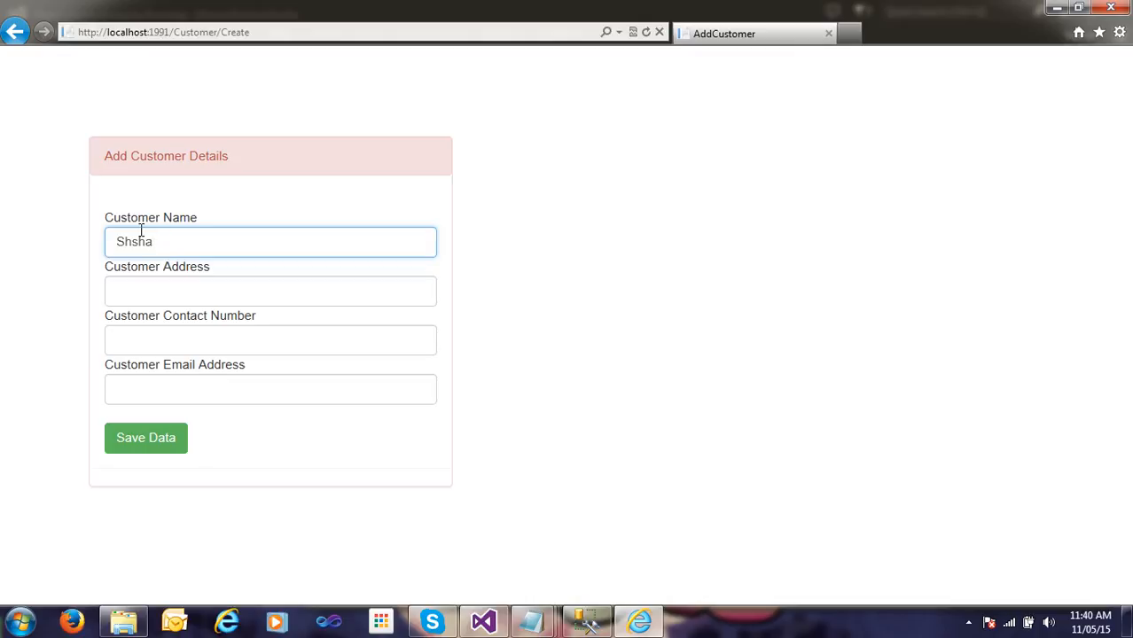
pyautogui.write('Shah')
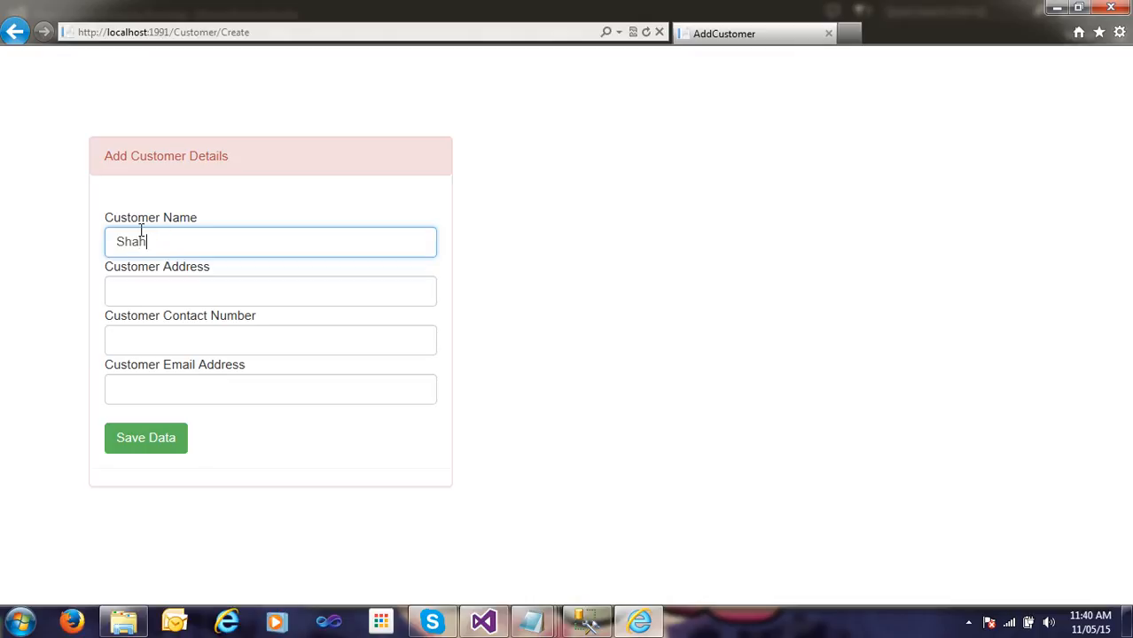
pyautogui.write('Mumb')
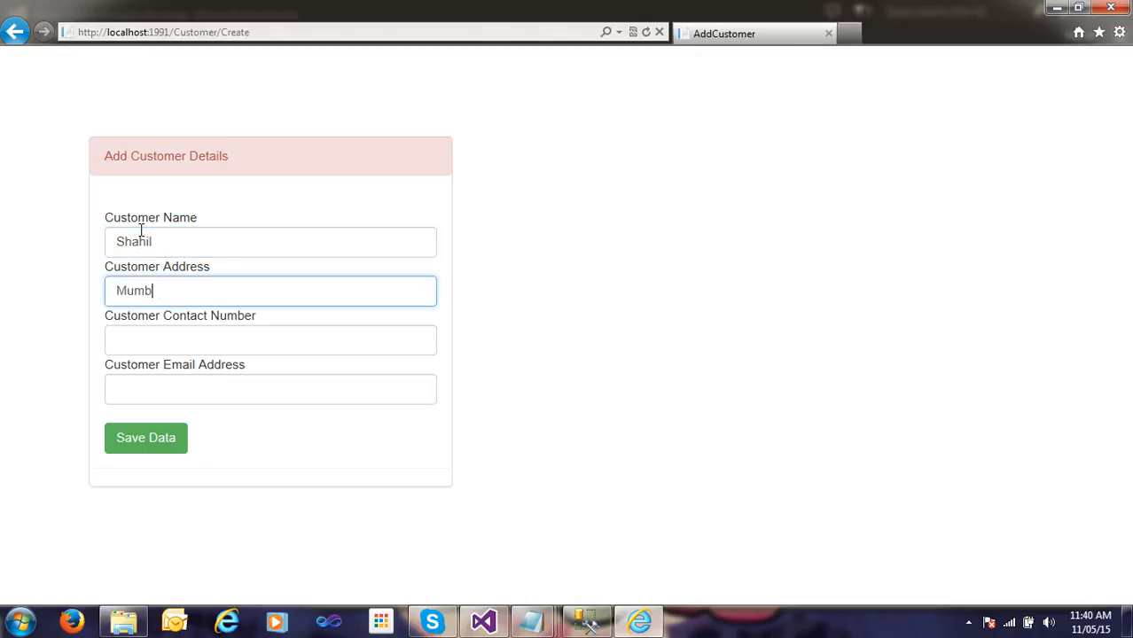
pyautogui.write('33333333333')
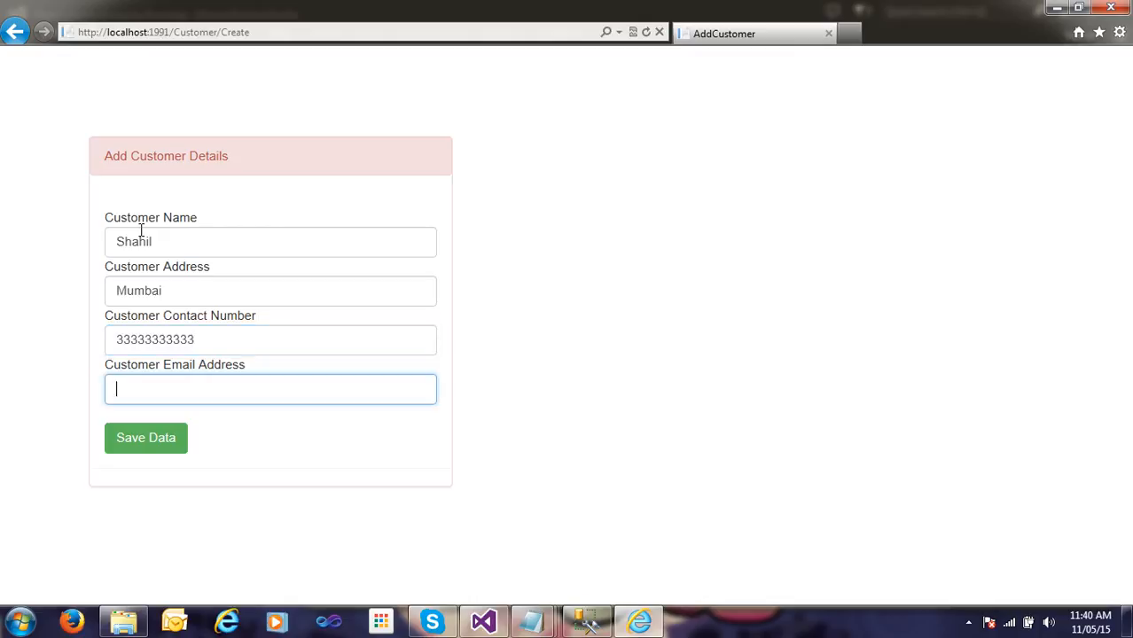
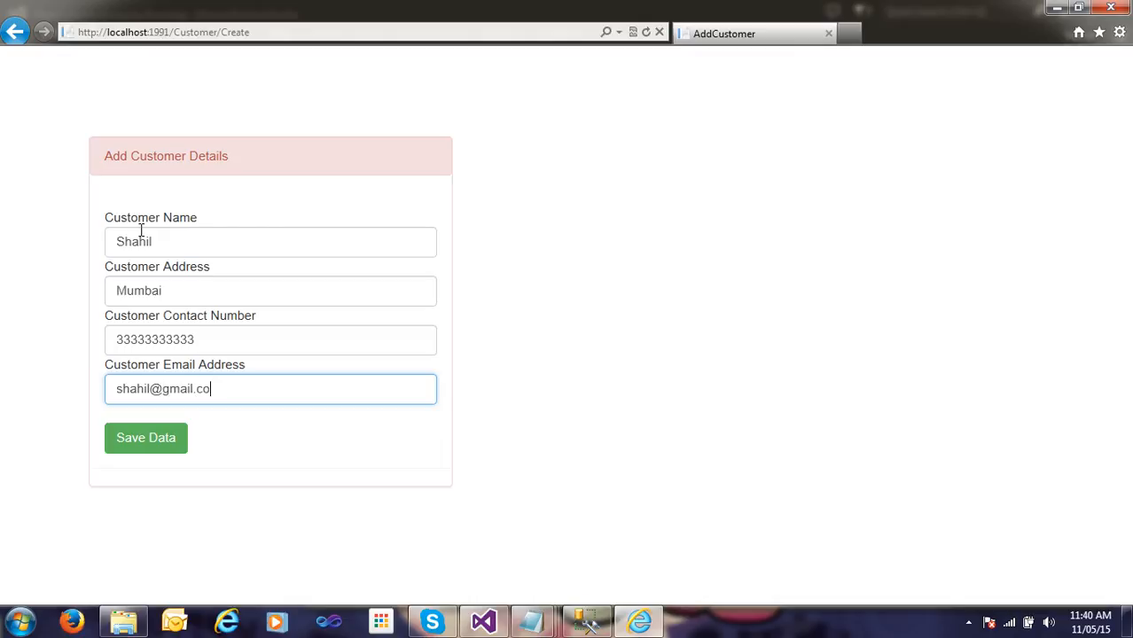
pyautogui.click(145, 437)
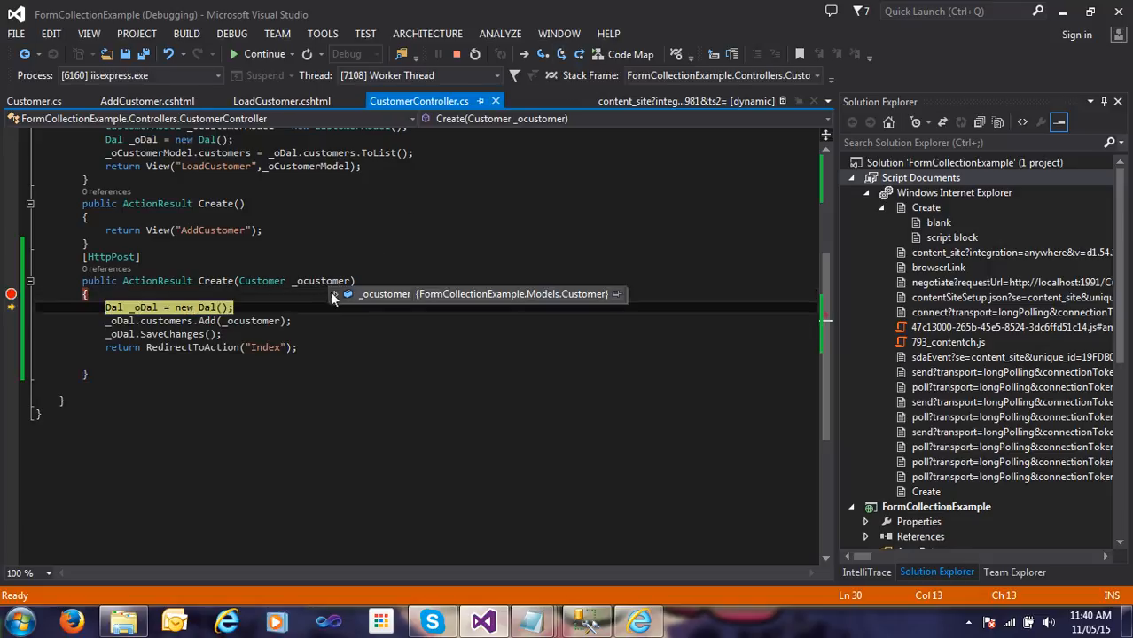
pyautogui.click(337, 293)
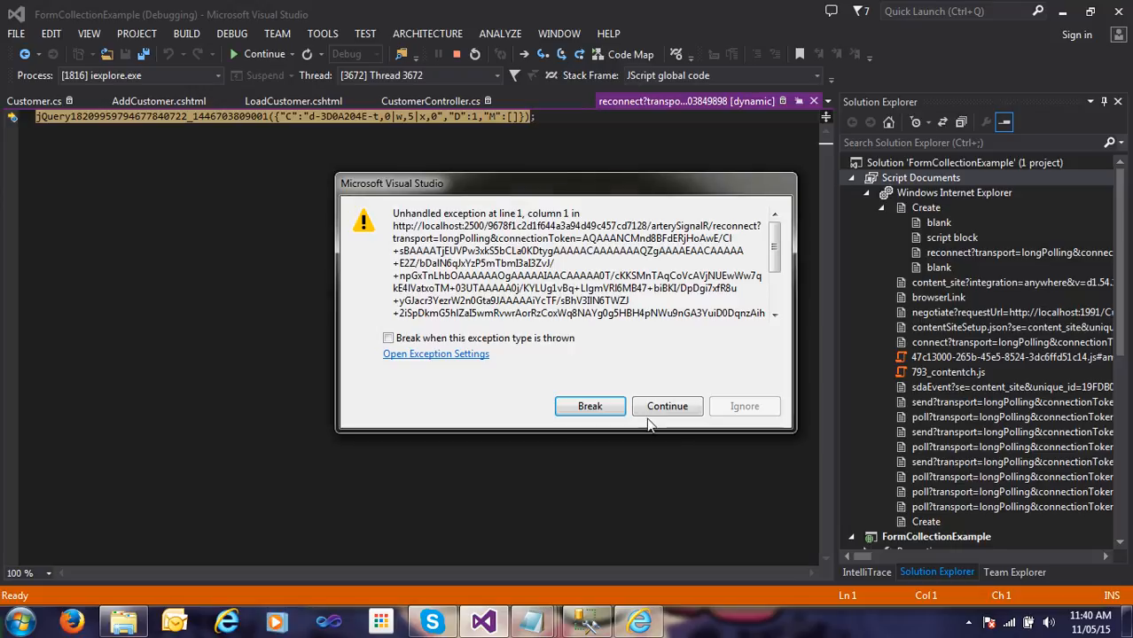
pyautogui.click(667, 406)
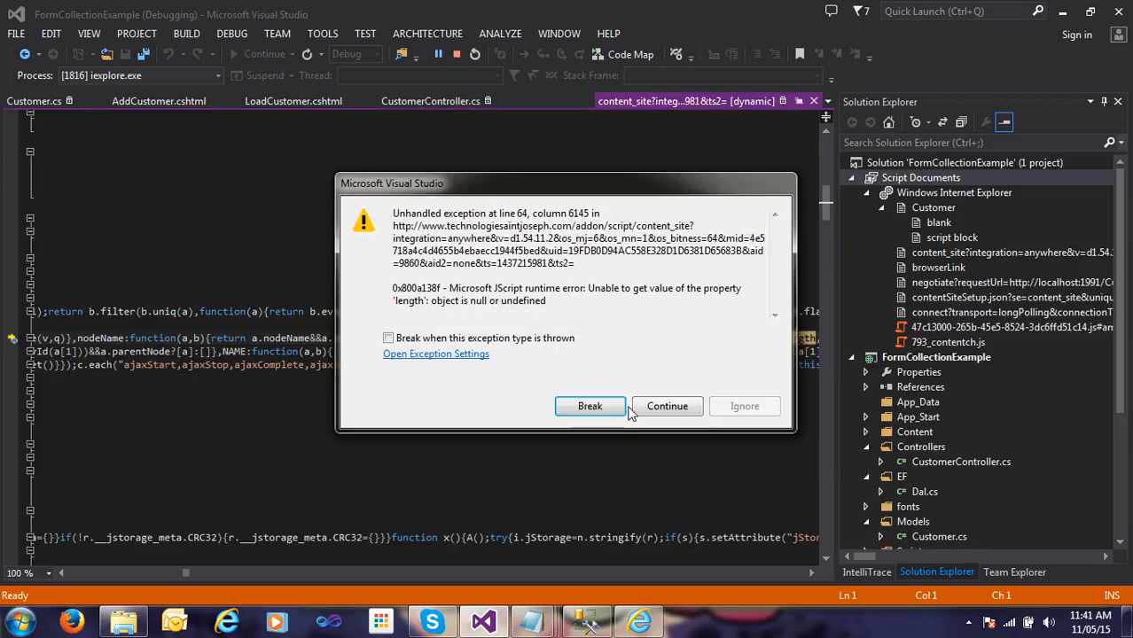
pyautogui.click(667, 406)
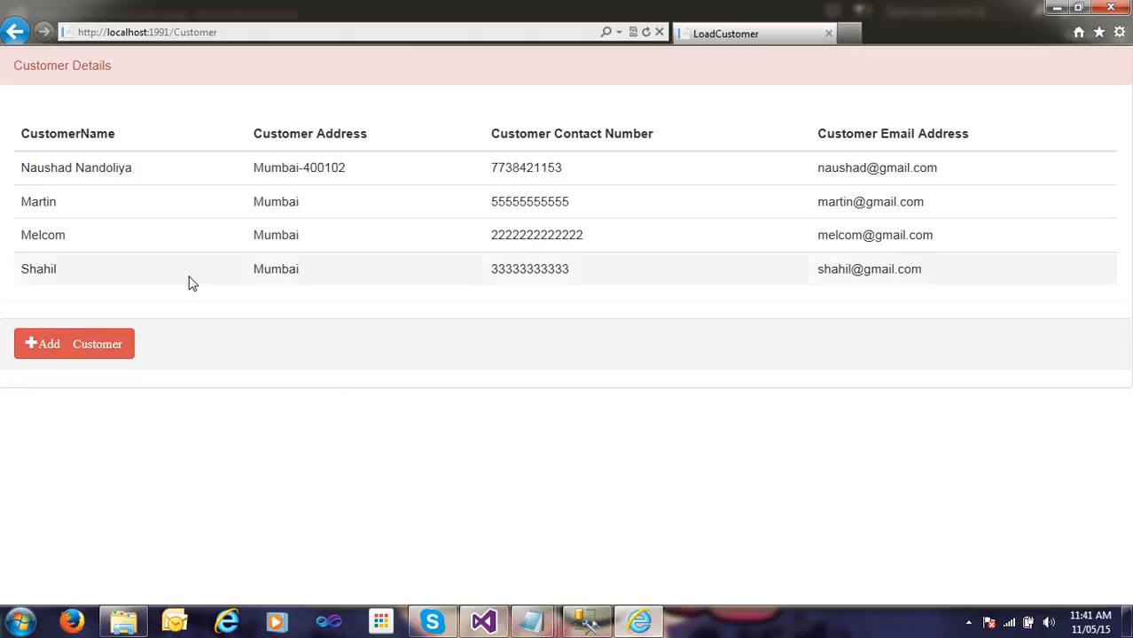
pyautogui.moveTo(516, 615)
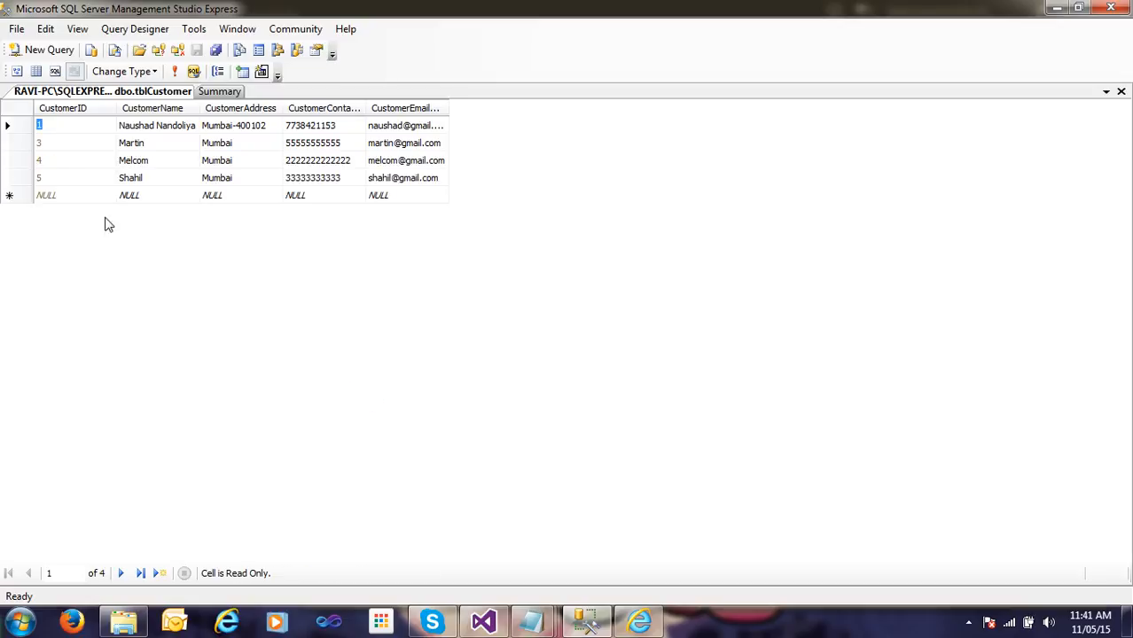
pyautogui.click(9, 177)
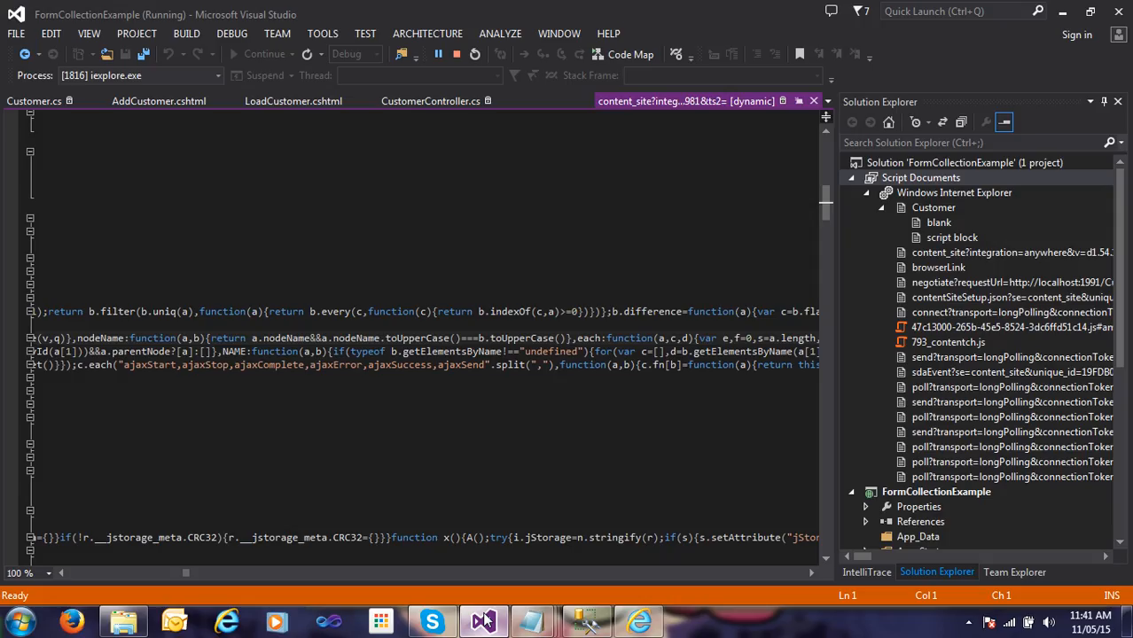
# Step: Return to CustomerController.cs and highlight Customer _ocustomer in Create's signature
pyautogui.click(292, 100)
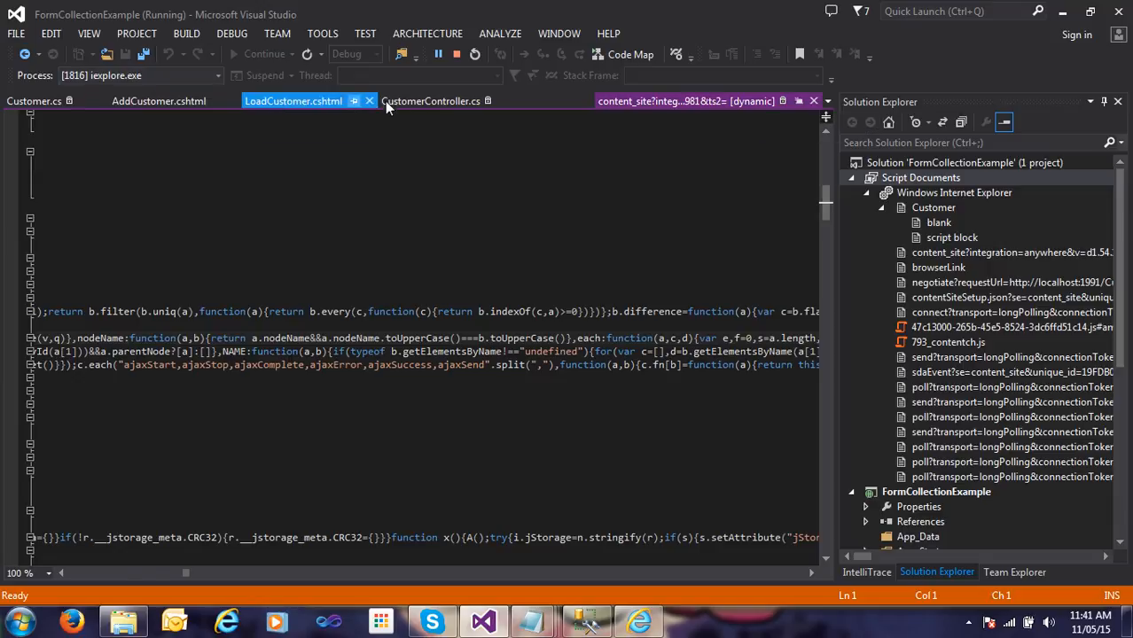
pyautogui.click(430, 100)
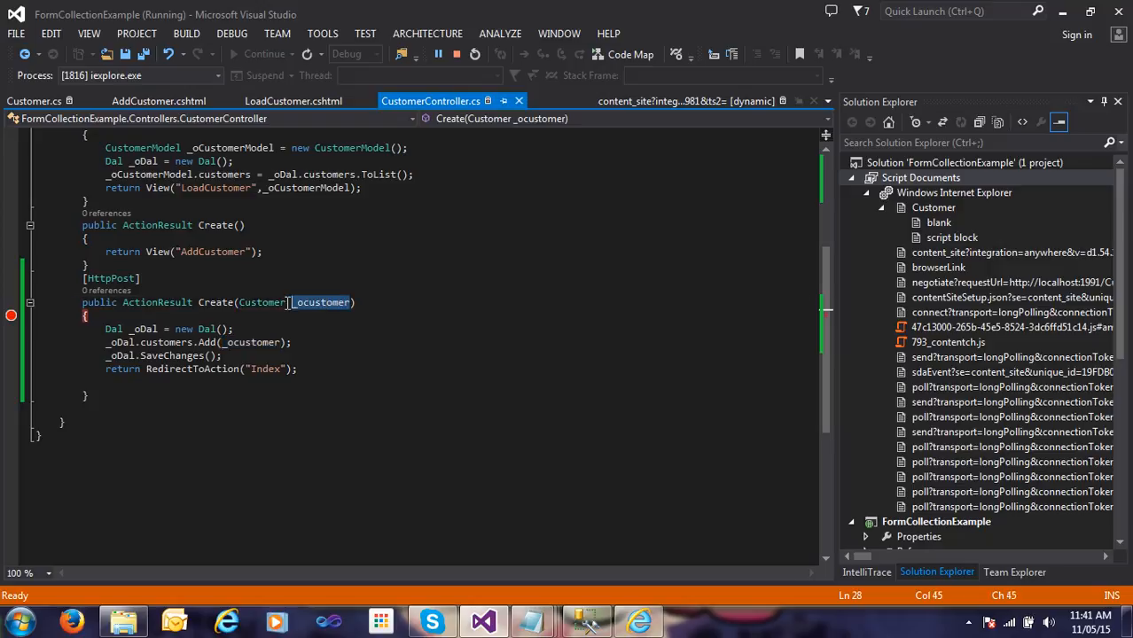
pyautogui.doubleClick(261, 303)
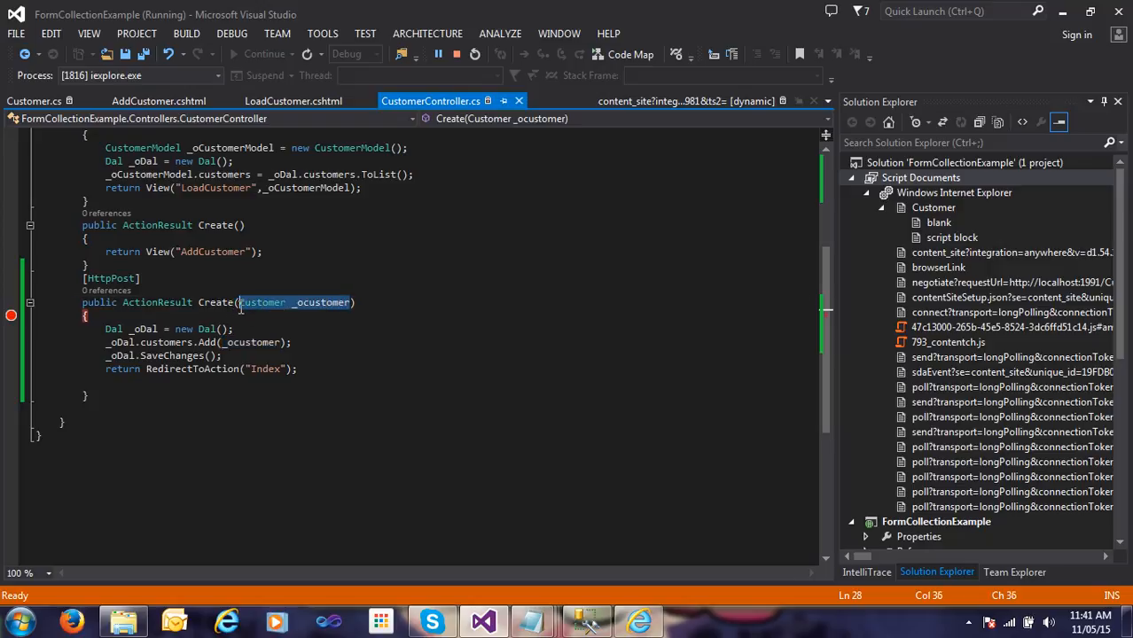
pyautogui.doubleClick(262, 302)
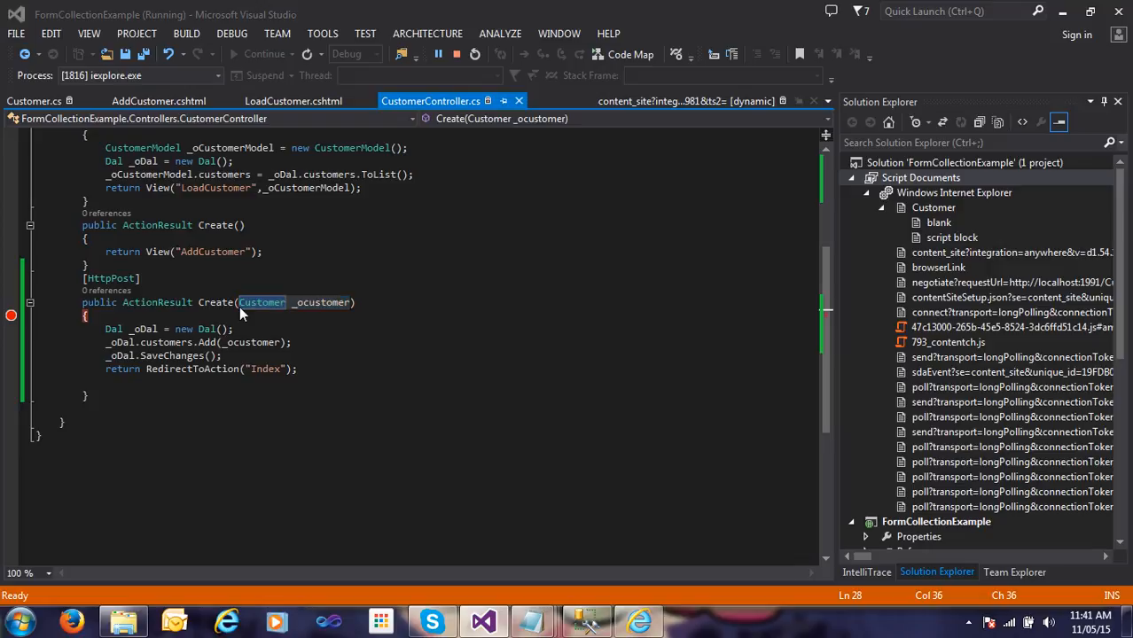
pyautogui.doubleClick(263, 302)
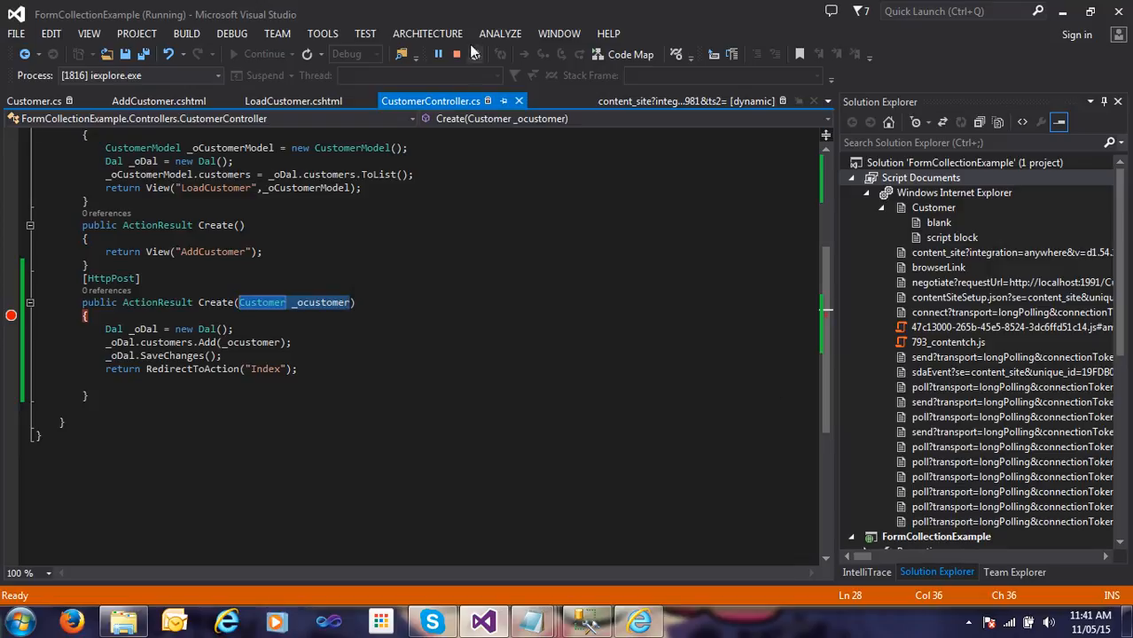
pyautogui.moveTo(457, 54)
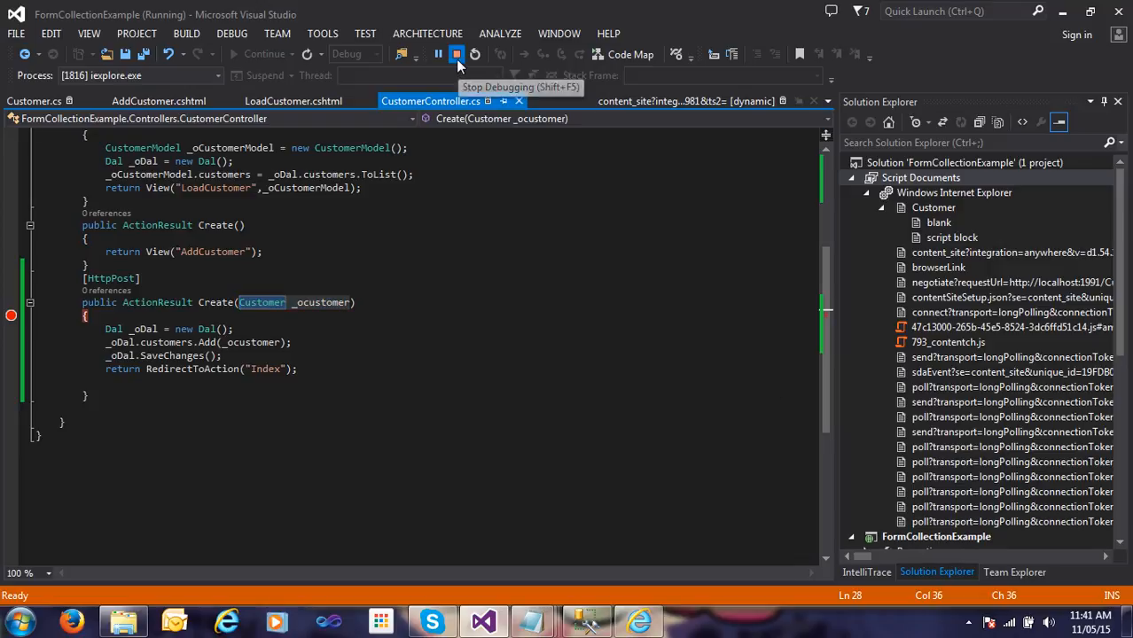
# Step: Stop debugging and retype the Create parameter, now reading 'Customer _ocu'
pyautogui.click(456, 54)
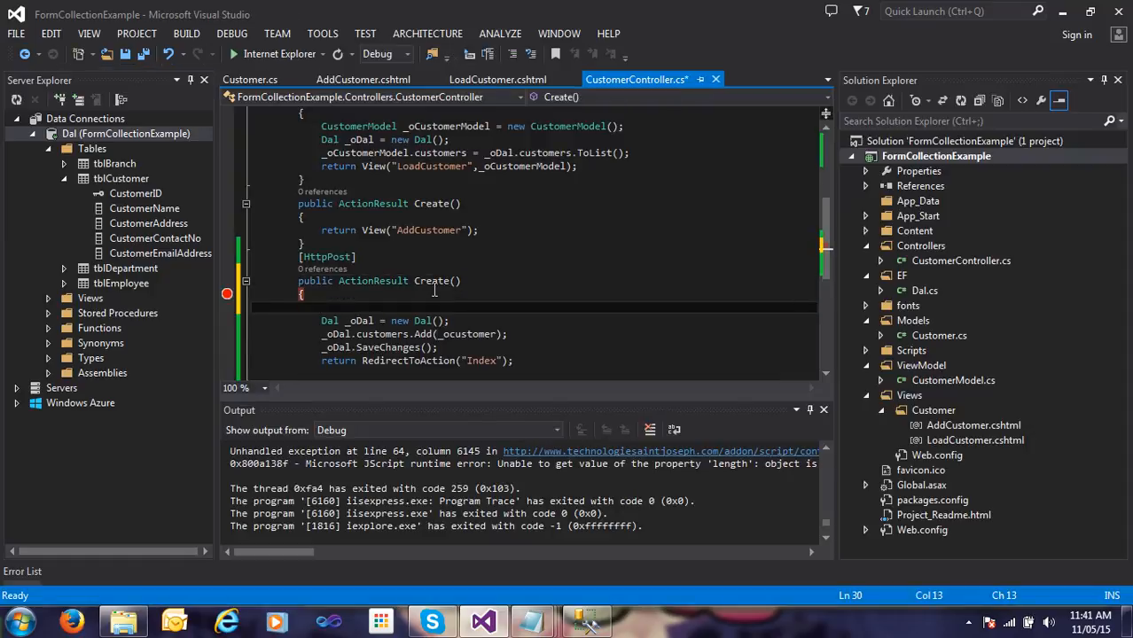
pyautogui.write('update')
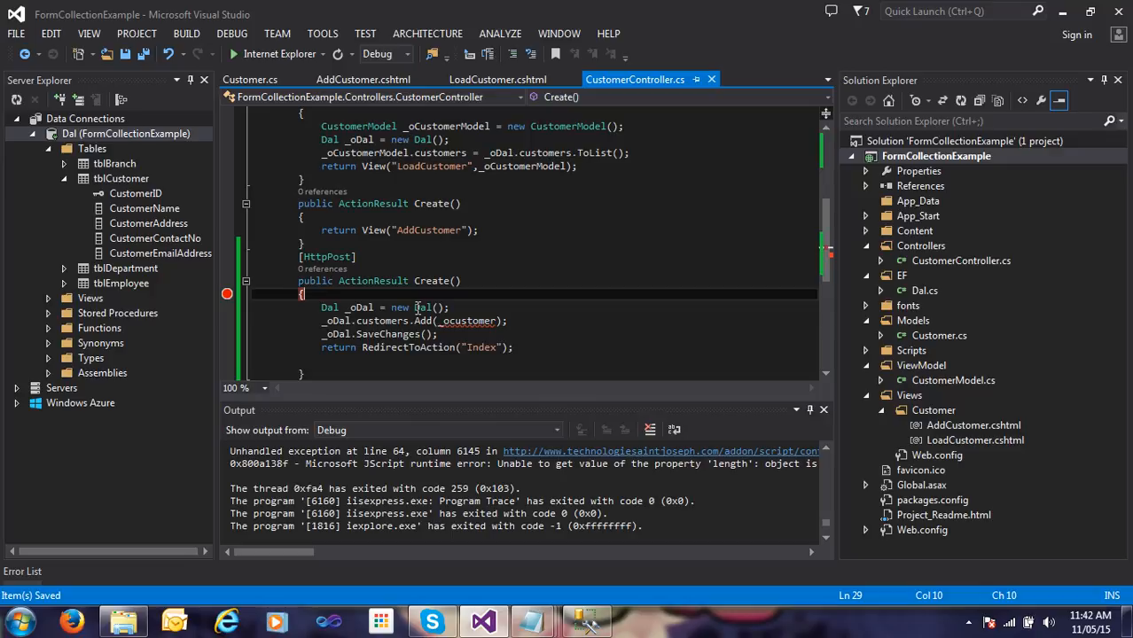
pyautogui.moveTo(455, 281)
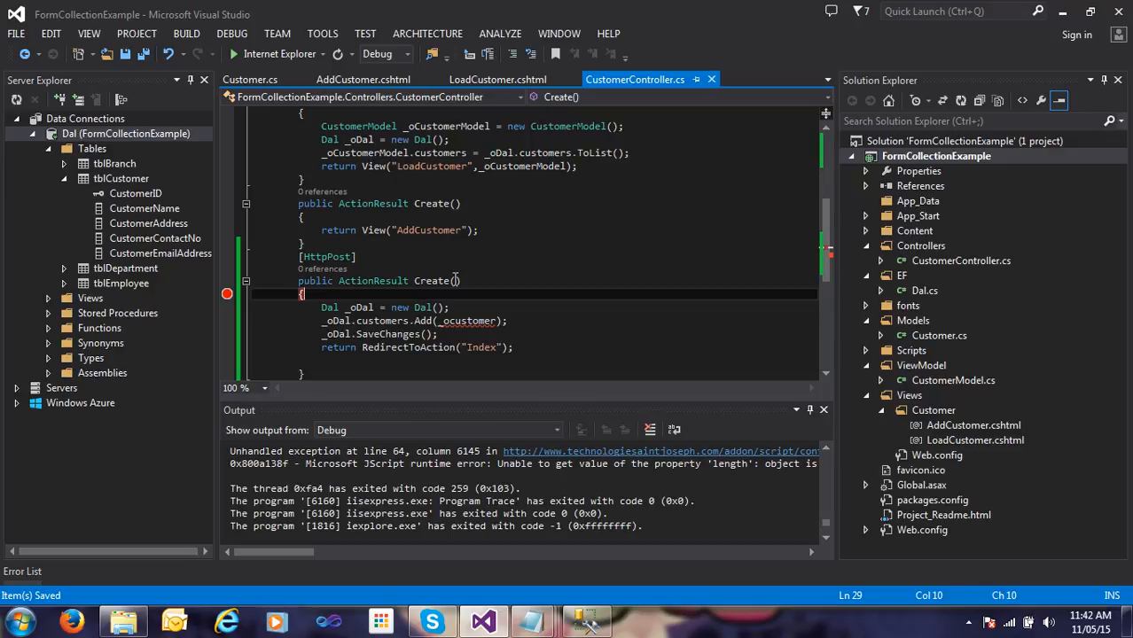
pyautogui.write('Custom')
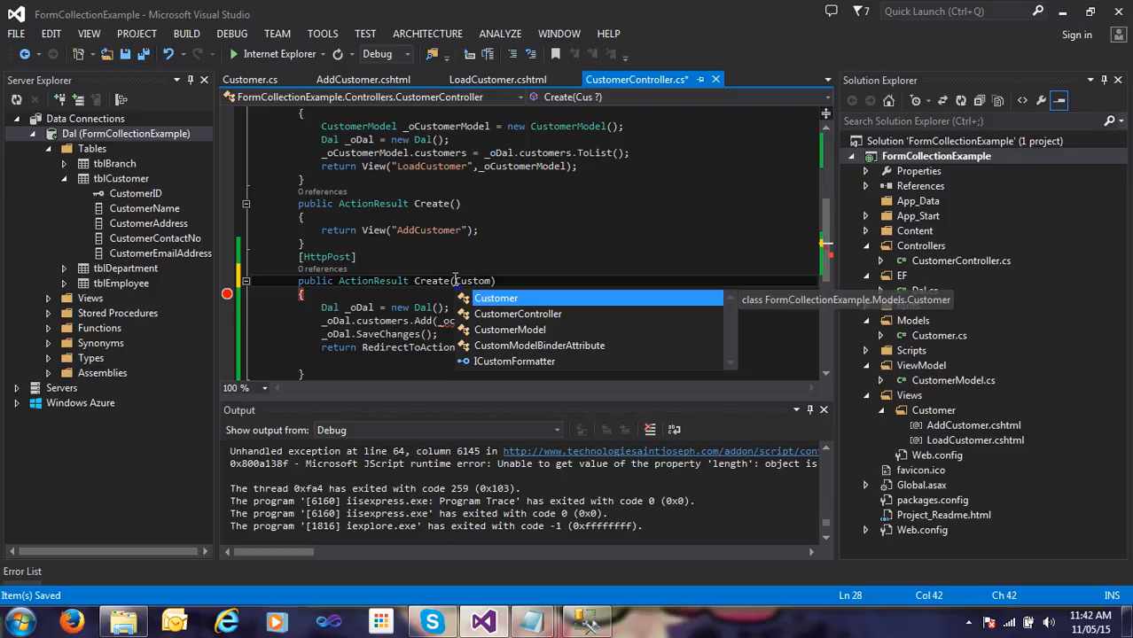
pyautogui.write('Customer _o')
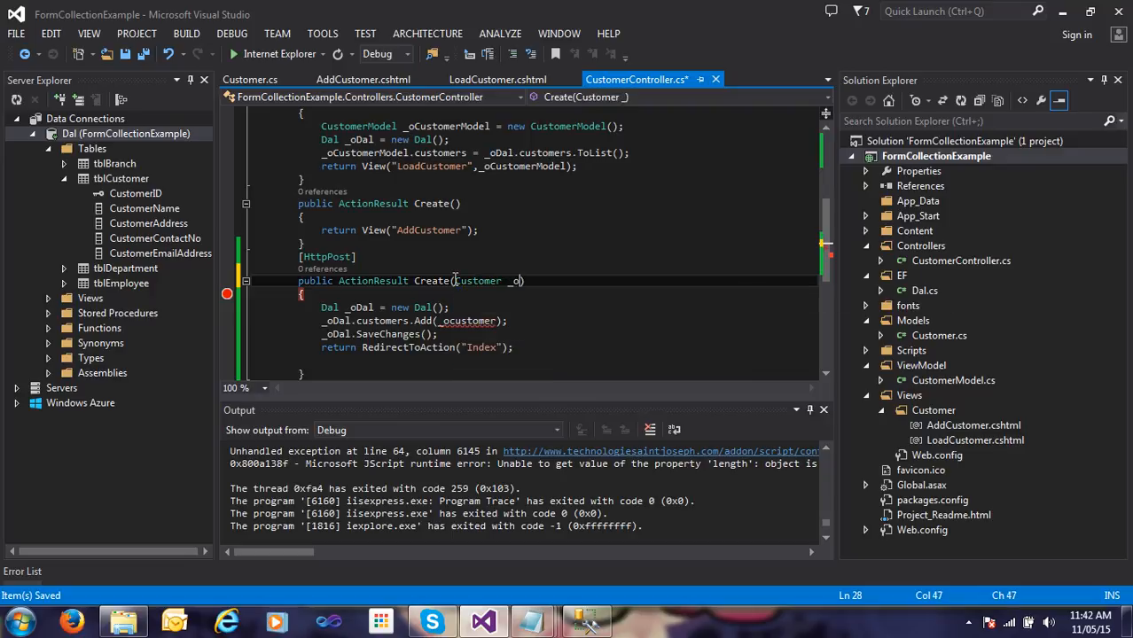
pyautogui.write('cu')
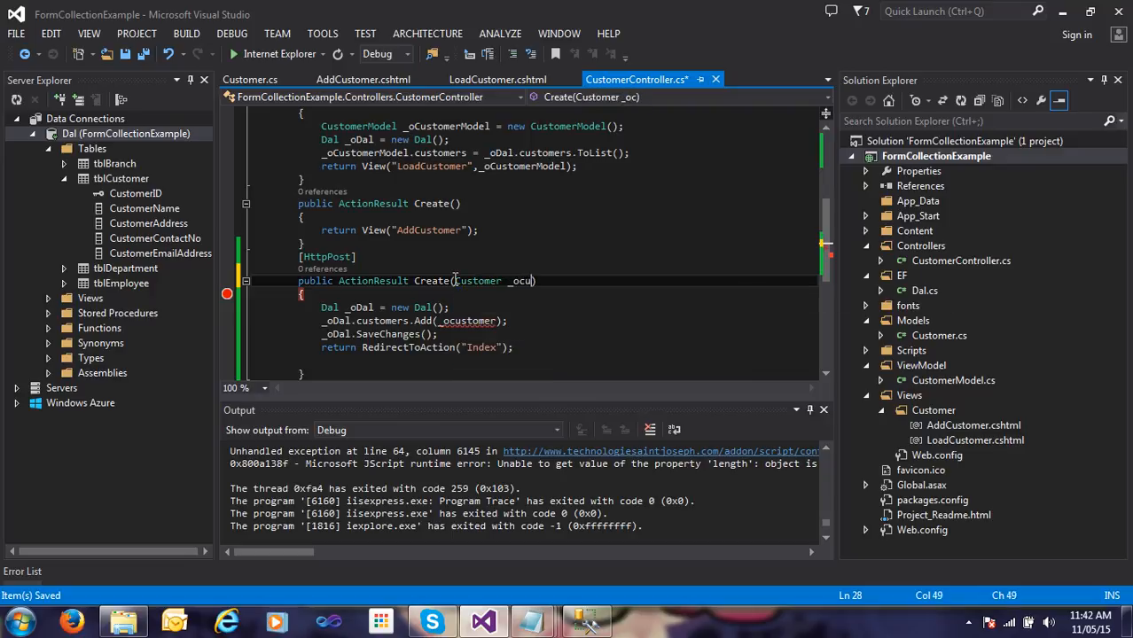